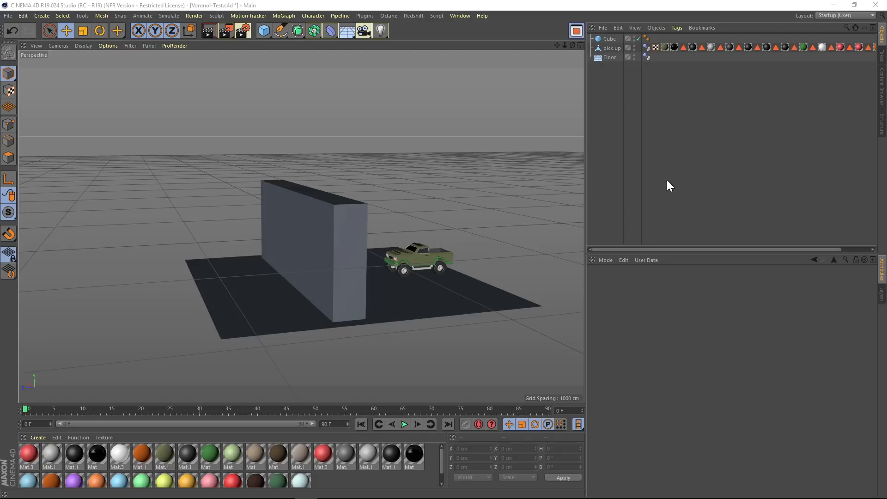
Preview the pickup truck's motion, review its Dynamics Body tag, then select the wall Cube.
{"action": "left_click", "coordinate": [422, 255]}
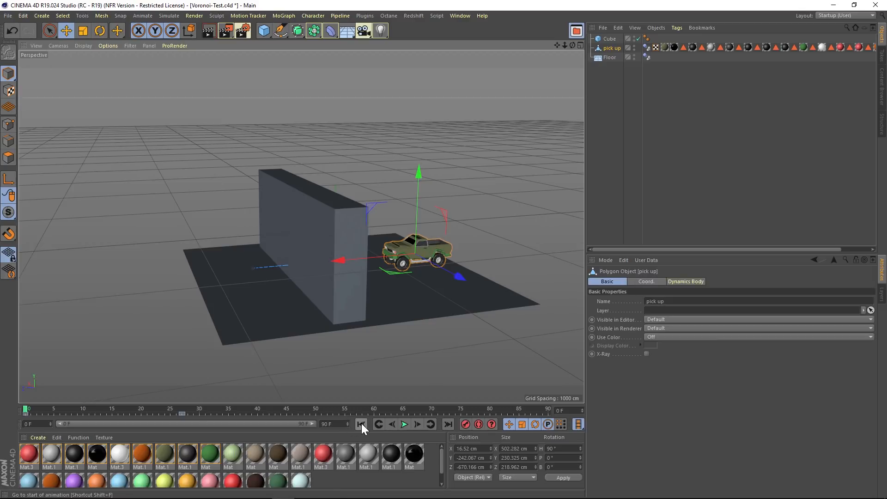
{"action": "left_click", "coordinate": [404, 424]}
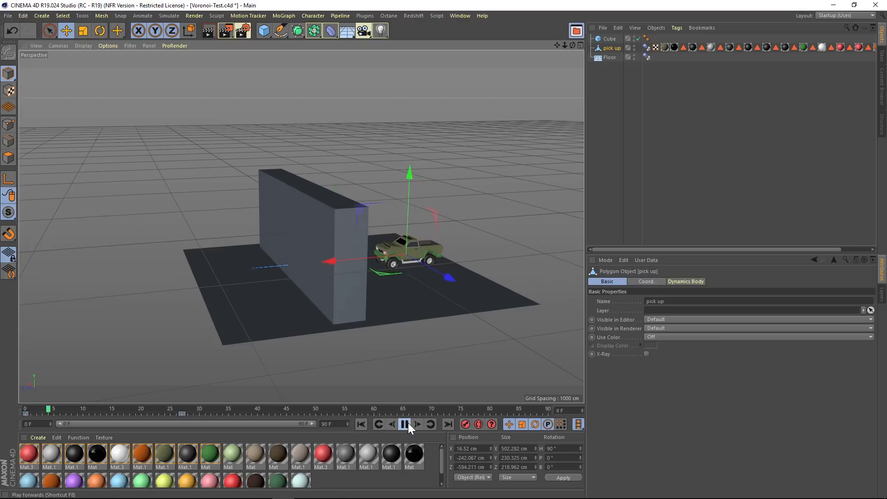
{"action": "left_click", "coordinate": [404, 424]}
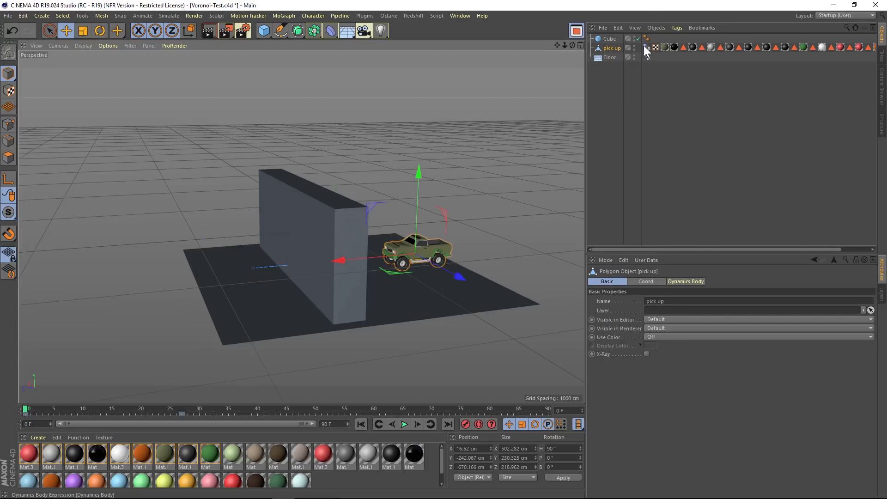
{"action": "left_click", "coordinate": [646, 47]}
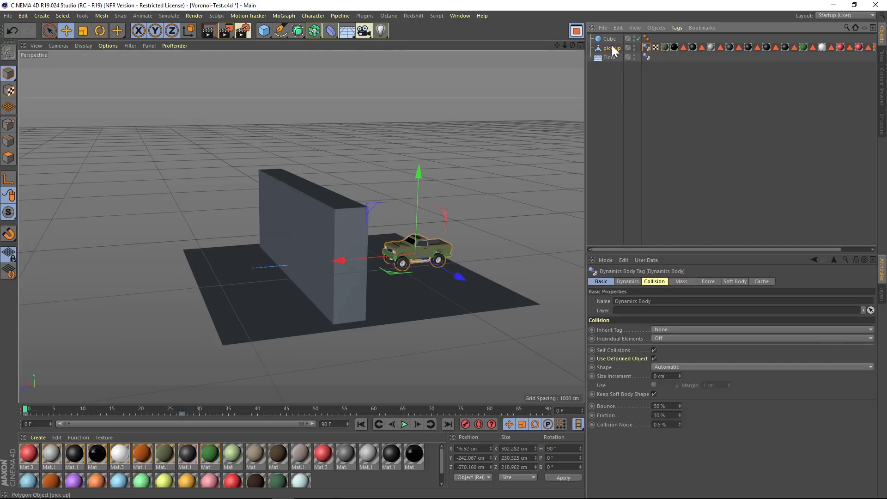
{"action": "left_click", "coordinate": [610, 39]}
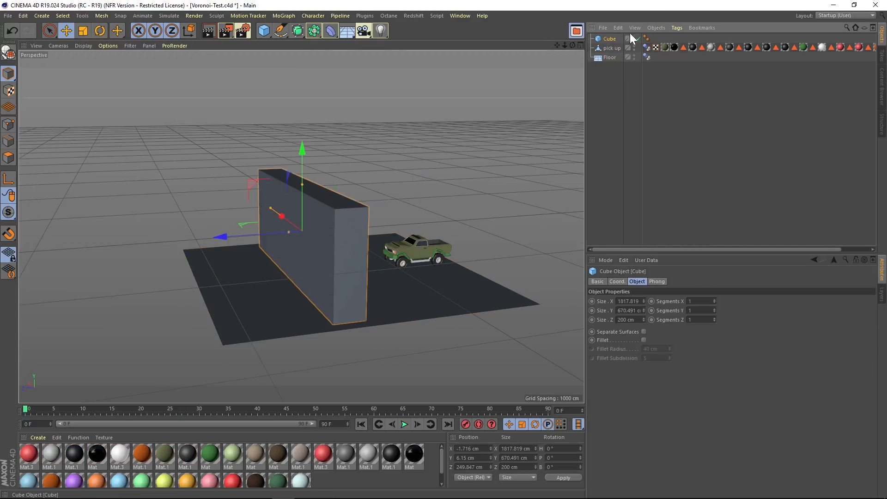
Wrap the wall Cube in a Voronoi Fracture and give it a Rigid Body simulation tag.
{"action": "left_click", "coordinate": [284, 15]}
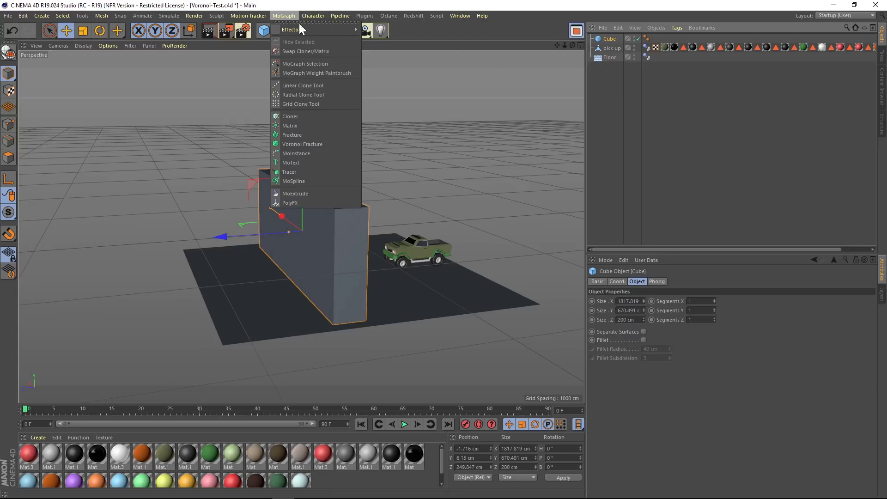
{"action": "mouse_move", "coordinate": [302, 144]}
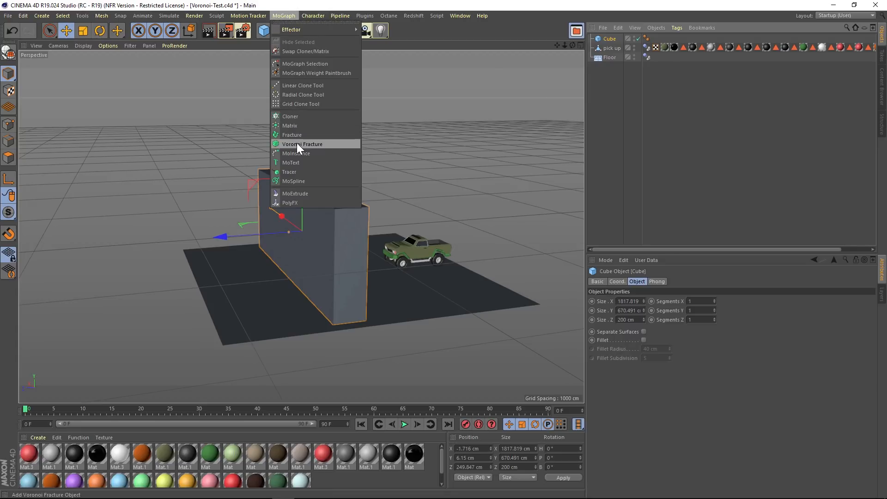
{"action": "left_click", "coordinate": [302, 144]}
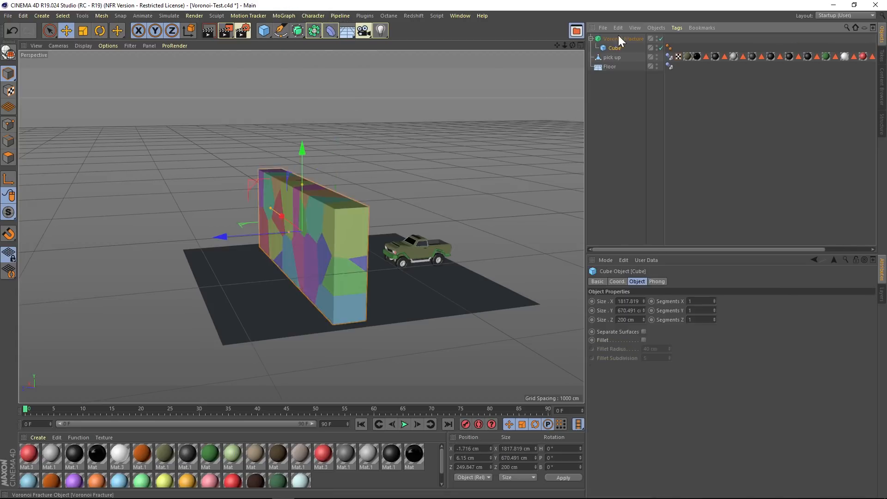
{"action": "right_click", "coordinate": [613, 38]}
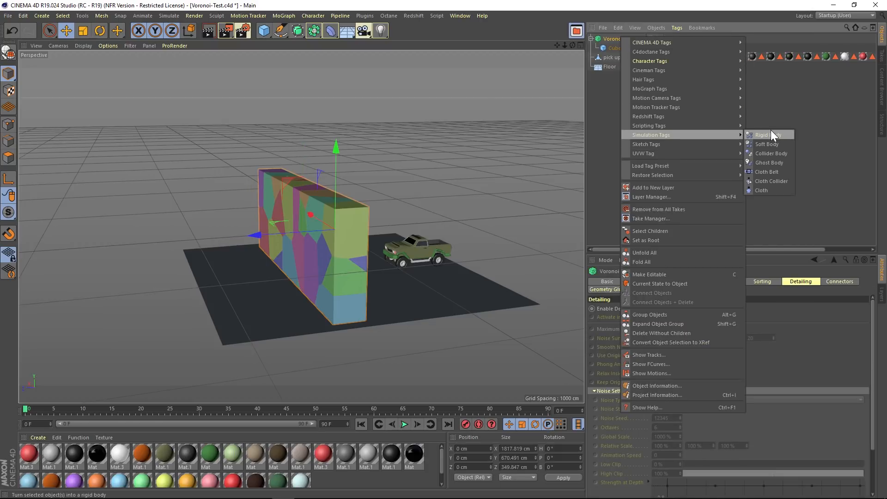
{"action": "left_click", "coordinate": [765, 135]}
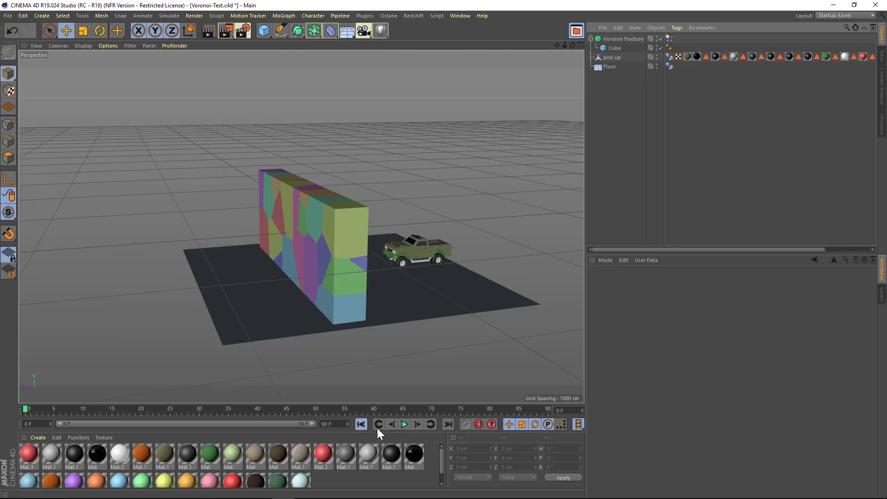
Play the simulation twice to watch the truck shatter the fractured wall, then rewind.
{"action": "left_click", "coordinate": [404, 424]}
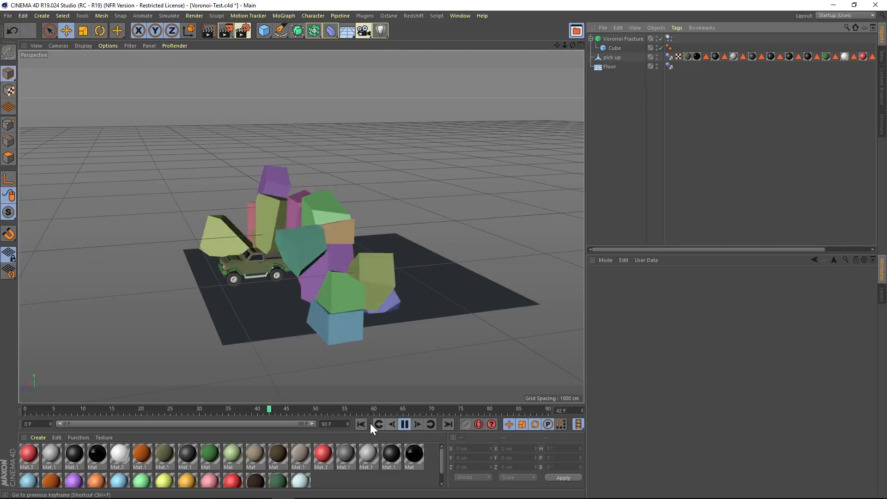
{"action": "left_click", "coordinate": [404, 424]}
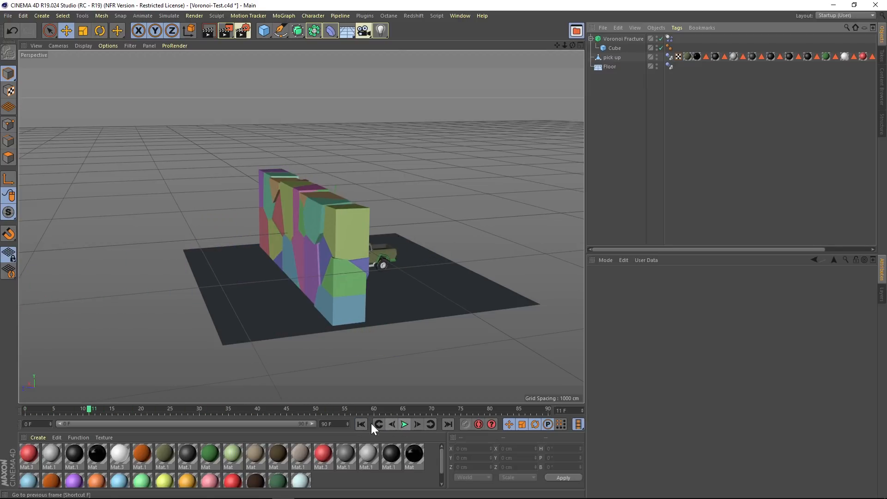
{"action": "left_click", "coordinate": [403, 424]}
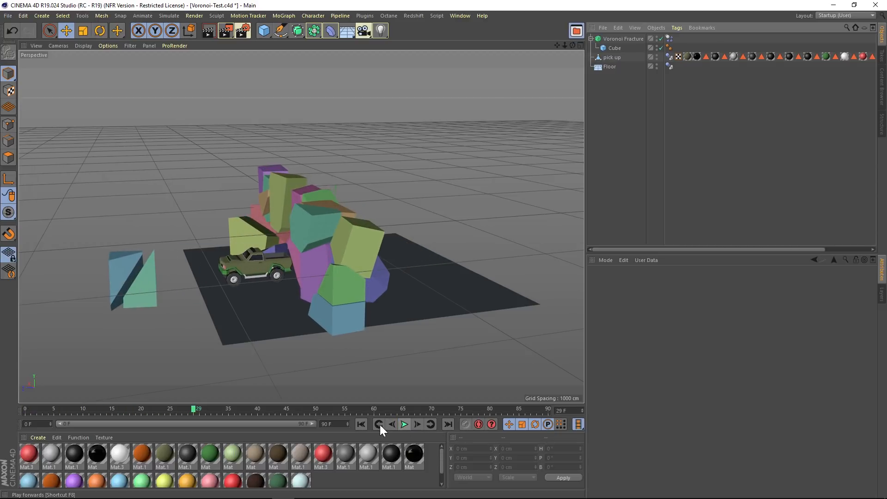
{"action": "left_click", "coordinate": [360, 424]}
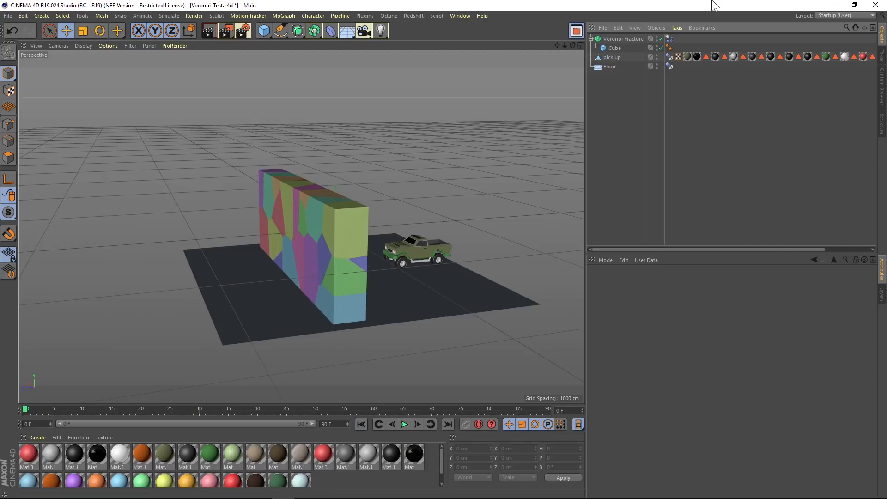
Set the wall's body Trigger to On Collision and apply the tag to all child fragments individually.
{"action": "left_click", "coordinate": [669, 38]}
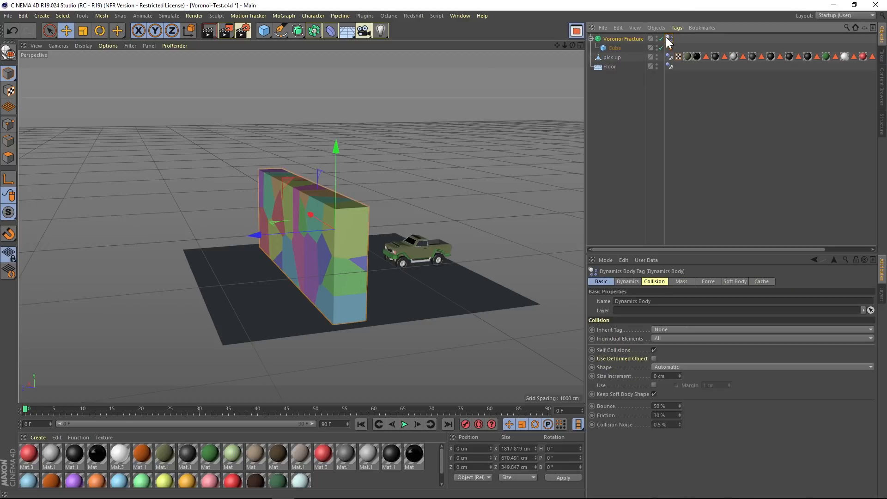
{"action": "left_click", "coordinate": [627, 281]}
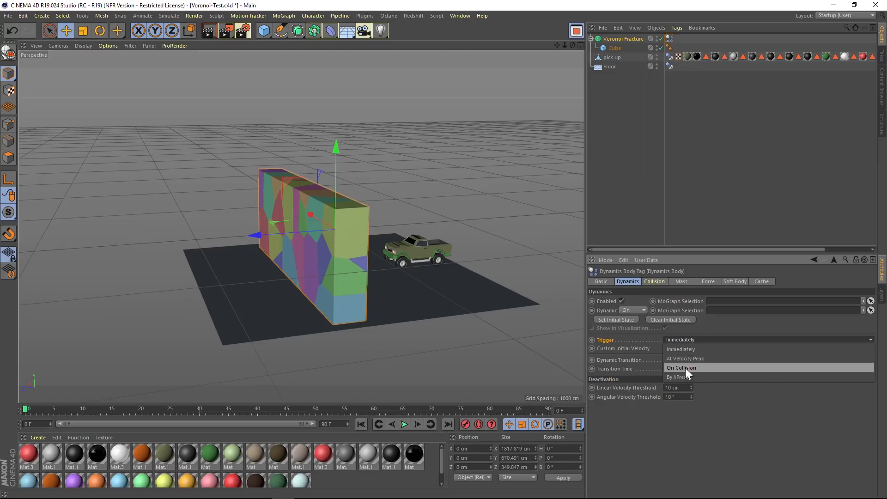
{"action": "left_click", "coordinate": [654, 281]}
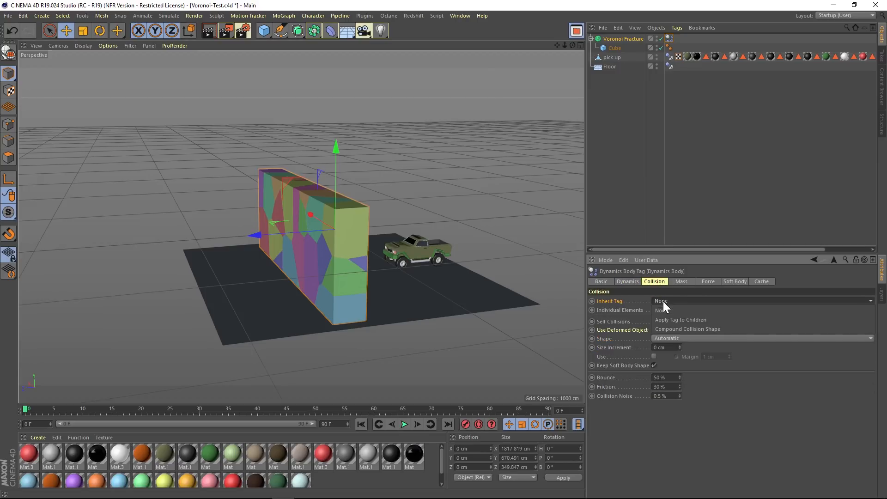
{"action": "left_click", "coordinate": [680, 318]}
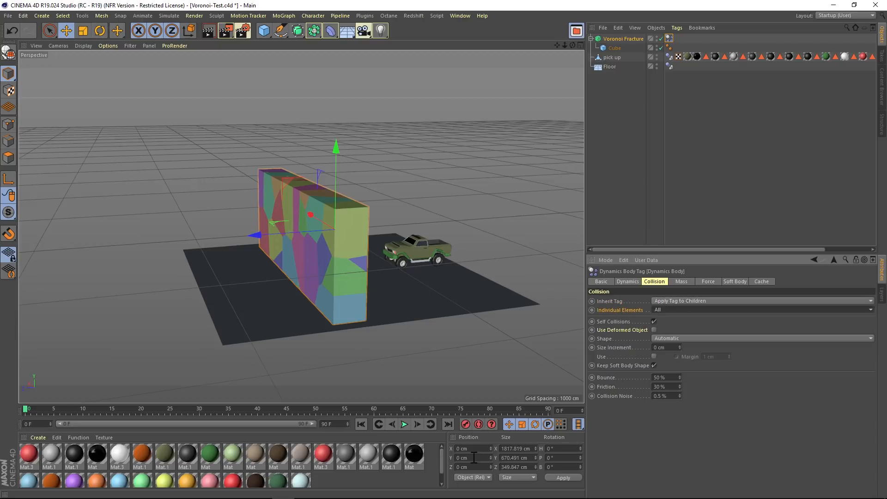
{"action": "left_click", "coordinate": [404, 424]}
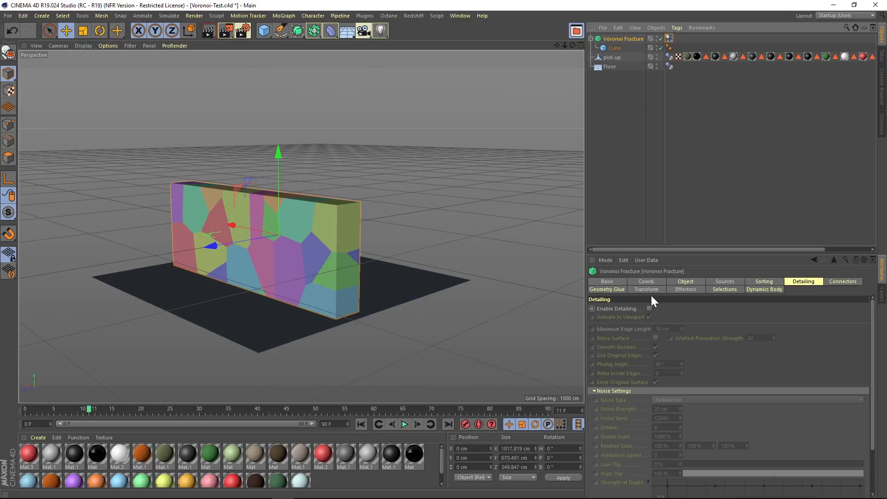
Set the distribution point generator's Point Amount to 200 and preview the finer shattering.
{"action": "left_click", "coordinate": [724, 281]}
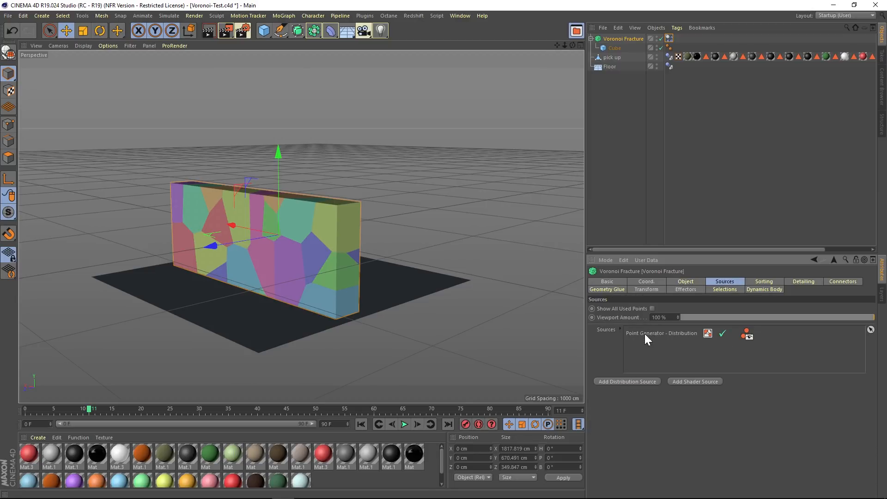
{"action": "left_click", "coordinate": [660, 333]}
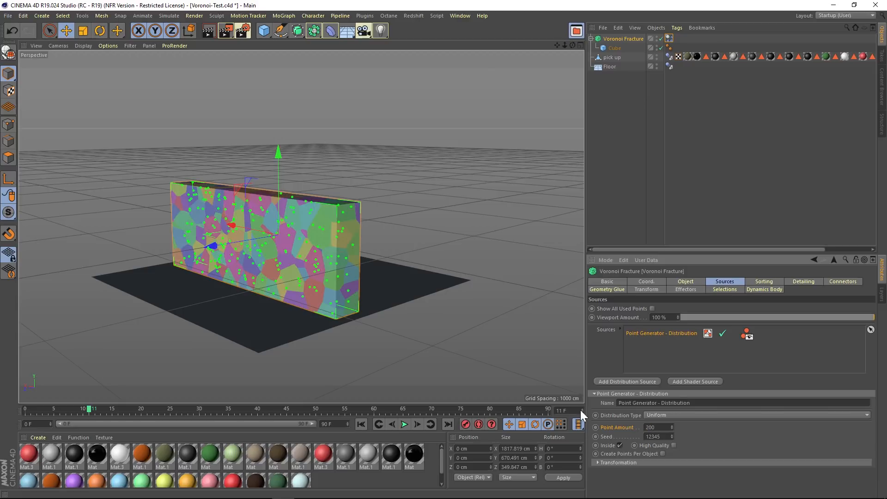
{"action": "left_click", "coordinate": [402, 424]}
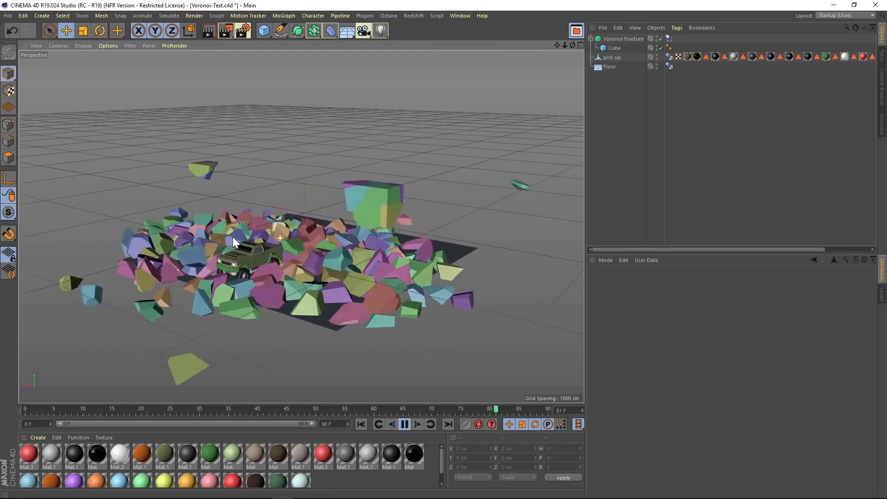
{"action": "left_click", "coordinate": [405, 424]}
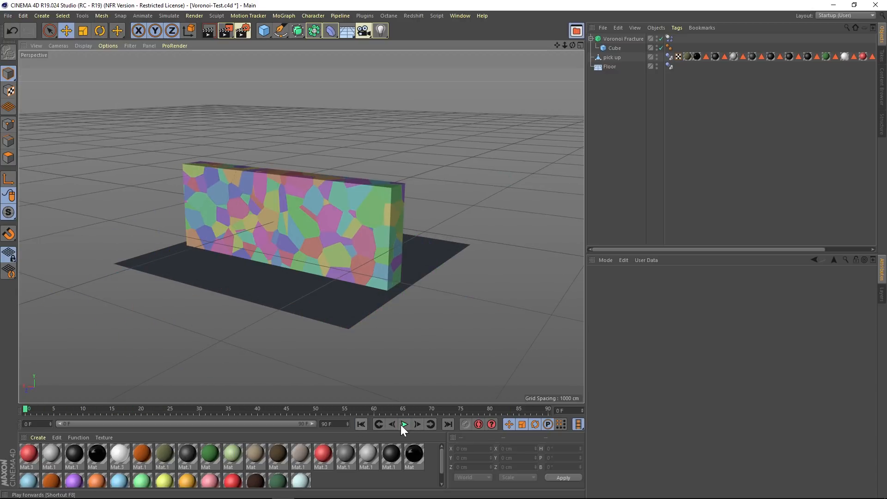
{"action": "left_click", "coordinate": [404, 423]}
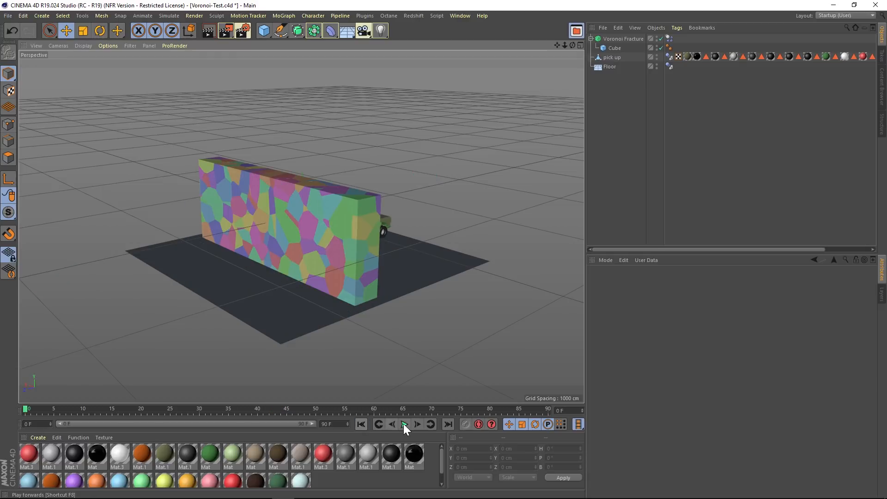
Replay the crash showing the fragments scattering into a pile, then rewind to frame 0.
{"action": "left_click", "coordinate": [405, 424]}
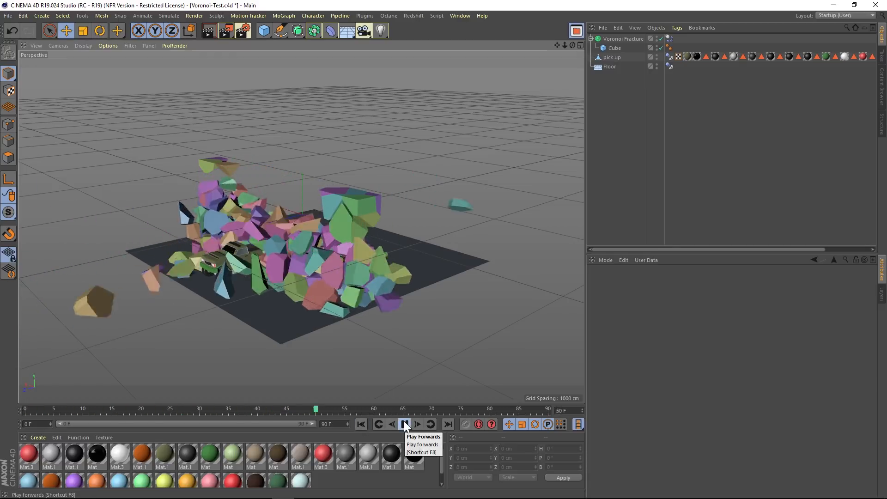
{"action": "left_click", "coordinate": [405, 424]}
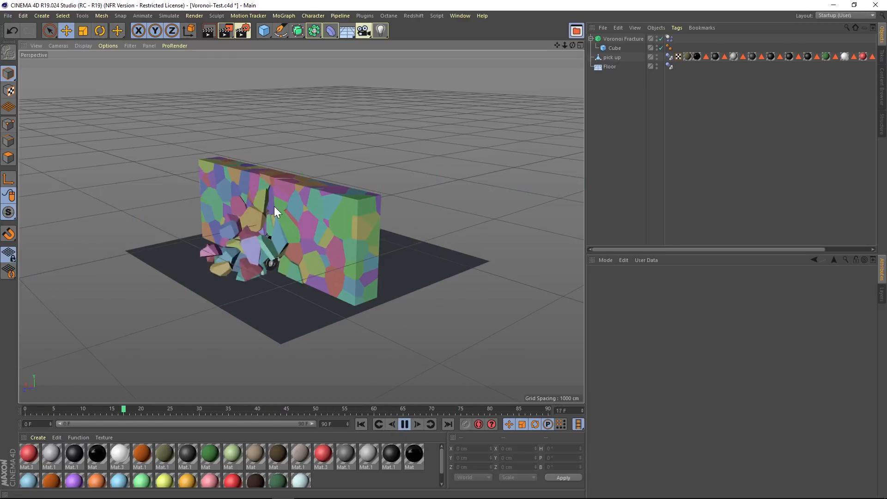
{"action": "left_click", "coordinate": [404, 424]}
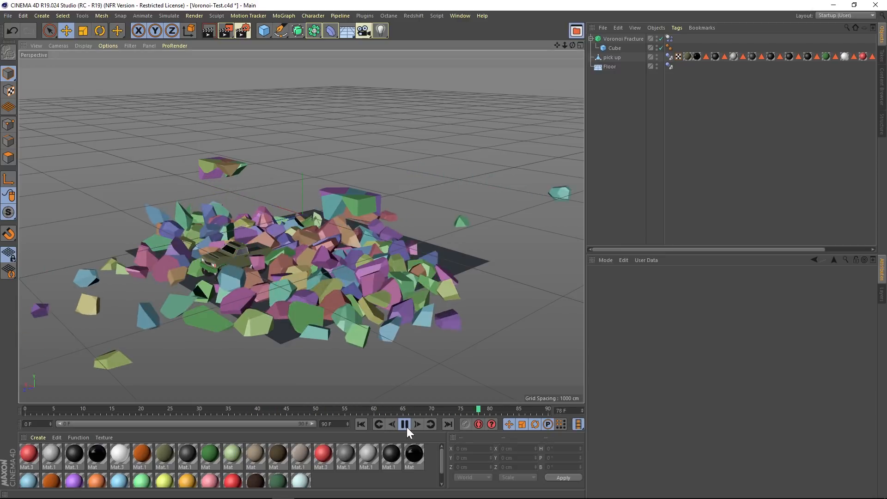
{"action": "left_click", "coordinate": [404, 424]}
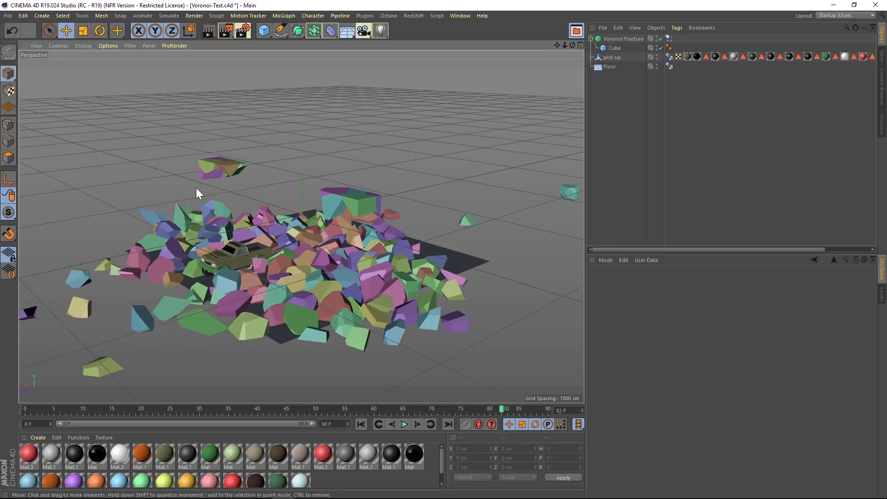
{"action": "left_click", "coordinate": [361, 424]}
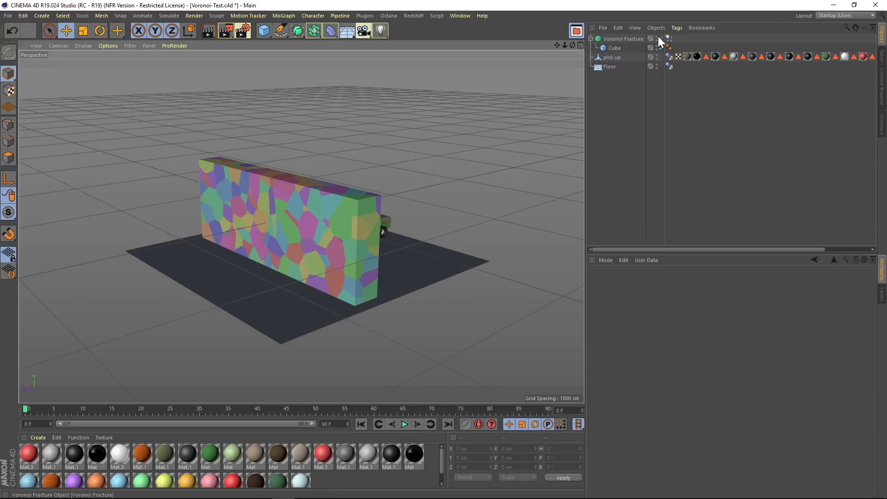
Create a fixed Connector from the Voronoi Fracture's Connectors tab to hold the fragments together.
{"action": "left_click", "coordinate": [623, 39]}
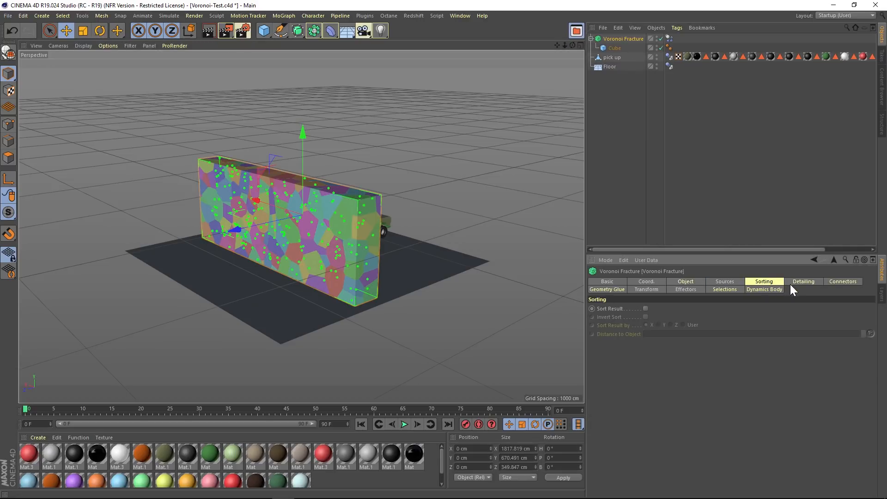
{"action": "left_click", "coordinate": [843, 281]}
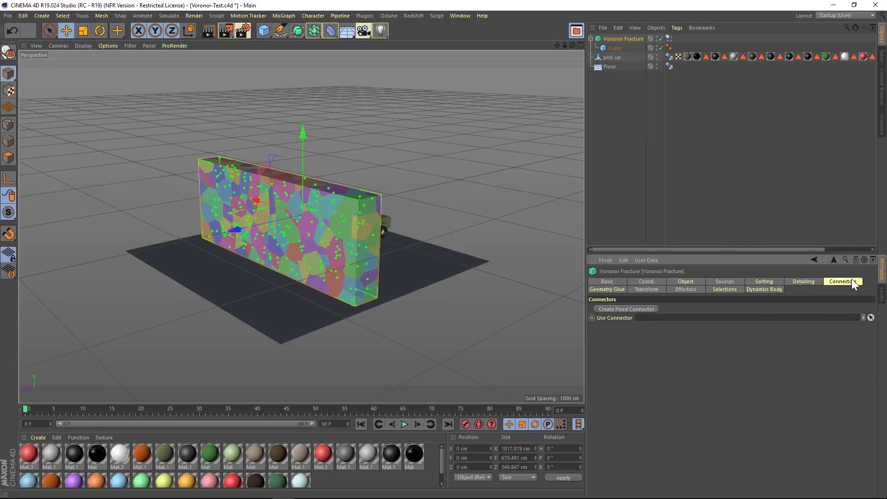
{"action": "mouse_move", "coordinate": [617, 317]}
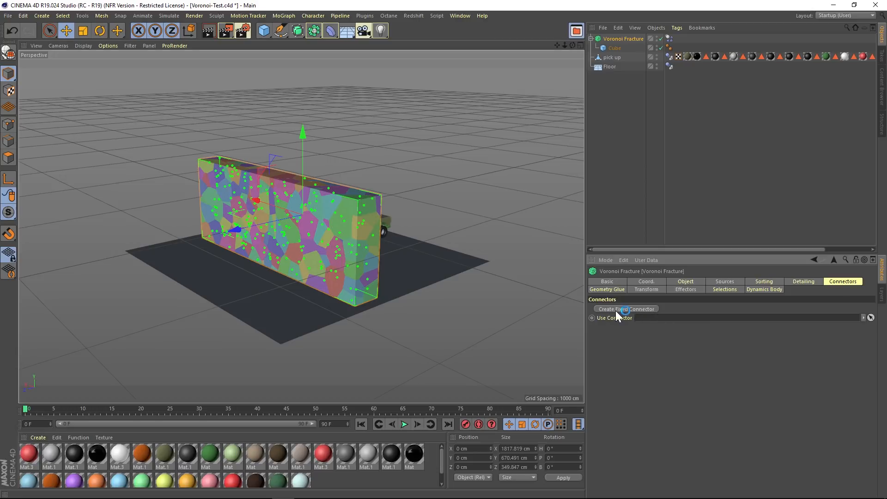
{"action": "left_click", "coordinate": [627, 309]}
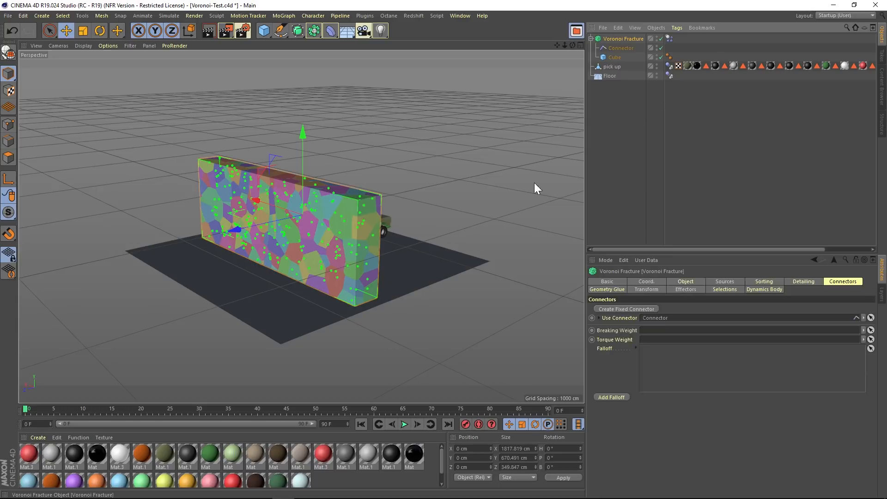
Preview the truck crash with the connector holding the wall, then stop.
{"action": "left_click", "coordinate": [404, 425]}
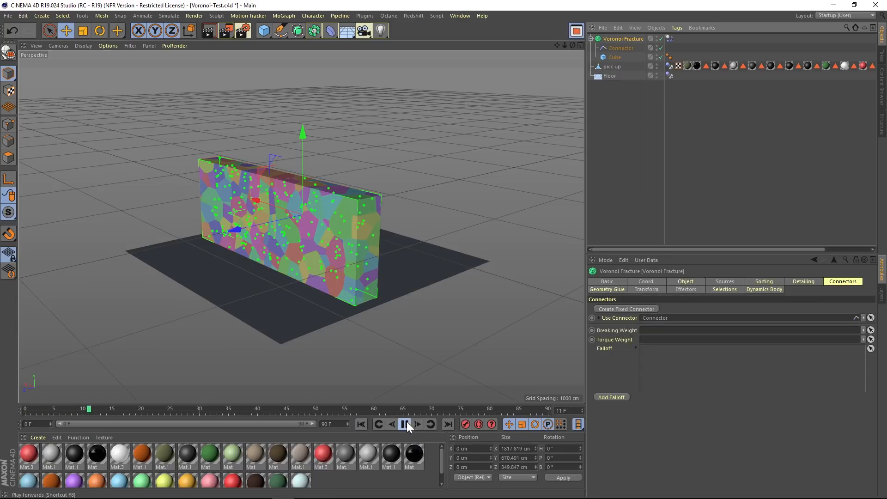
{"action": "left_click", "coordinate": [404, 424]}
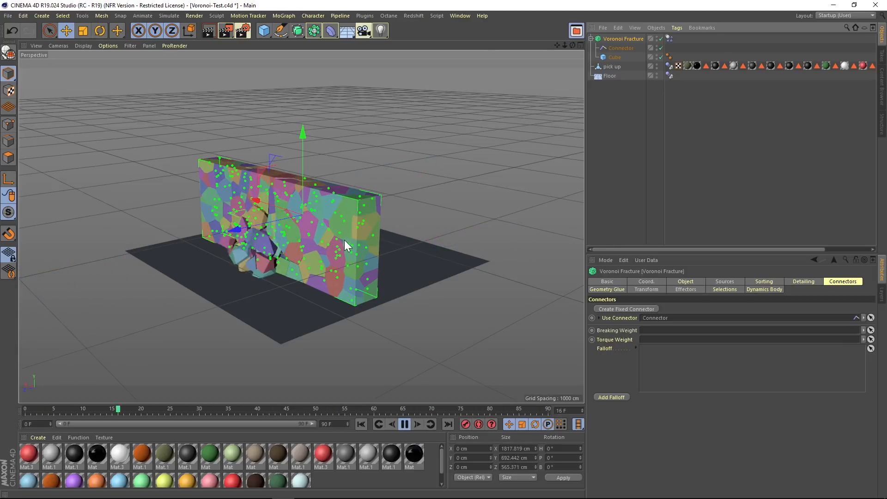
{"action": "left_click", "coordinate": [404, 424]}
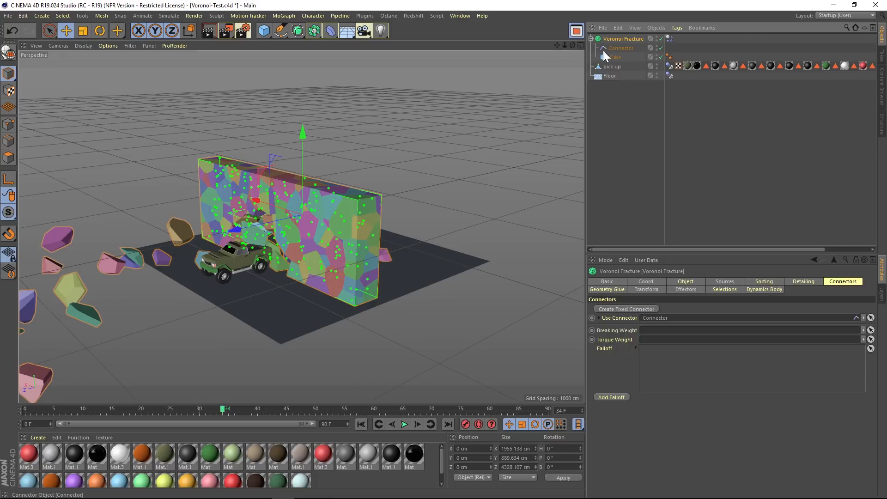
Make the Connector always visible so its links show across the wall, and rewind.
{"action": "left_click", "coordinate": [614, 57]}
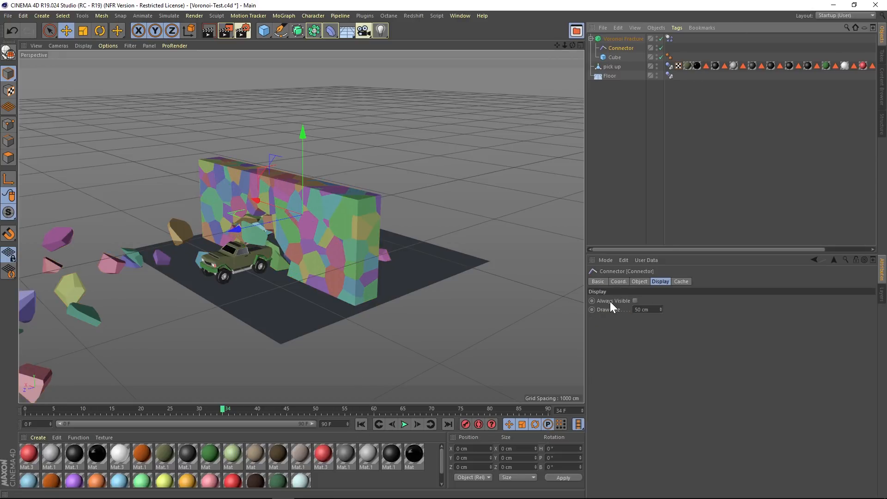
{"action": "left_click", "coordinate": [633, 300]}
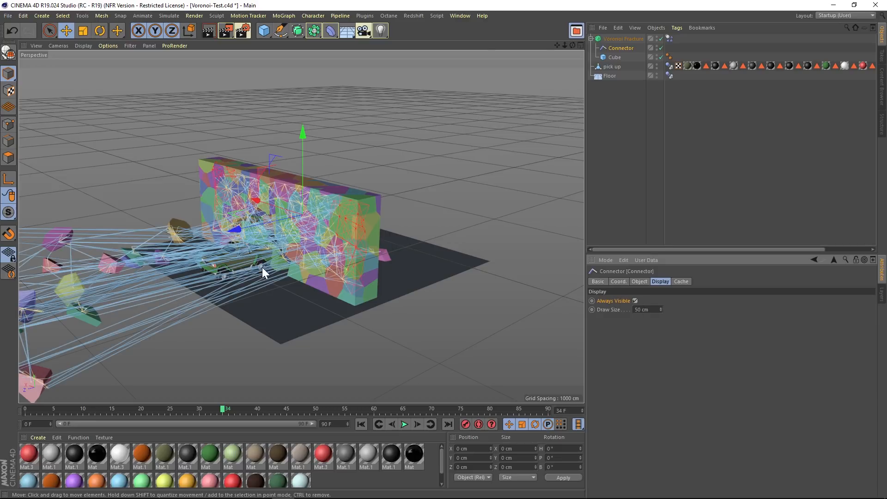
{"action": "left_click", "coordinate": [360, 424]}
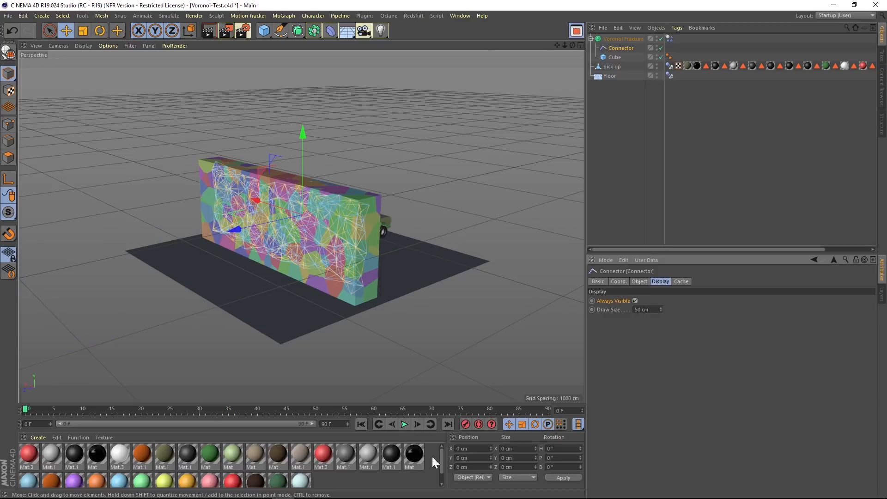
{"action": "mouse_move", "coordinate": [647, 288]}
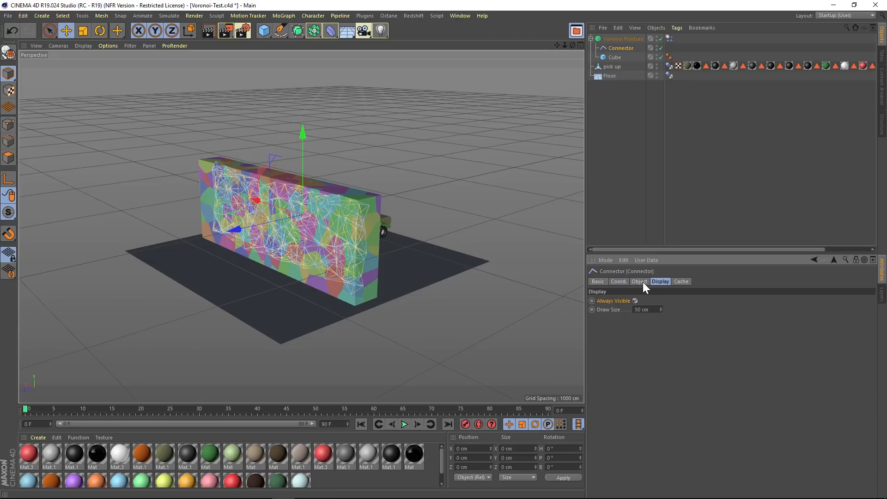
Test the crash with Breaking Force and Torque at 10000, then restore them to 40000.
{"action": "left_click", "coordinate": [639, 281]}
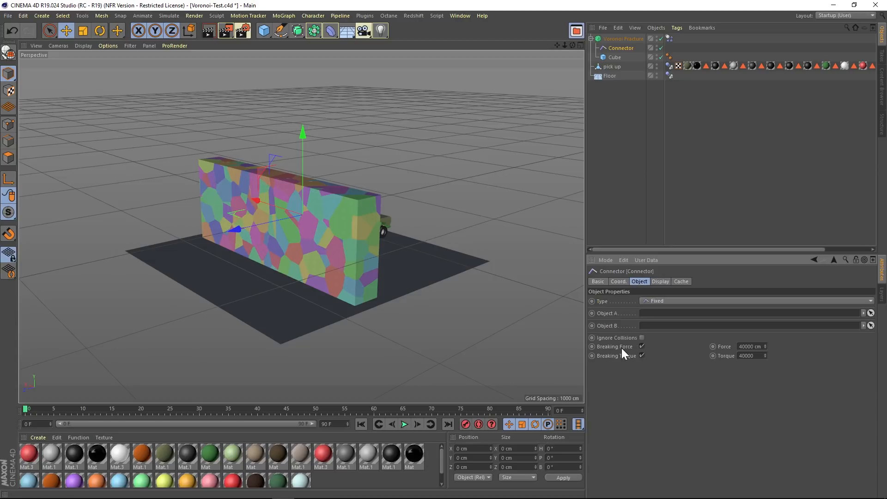
{"action": "mouse_move", "coordinate": [610, 365]}
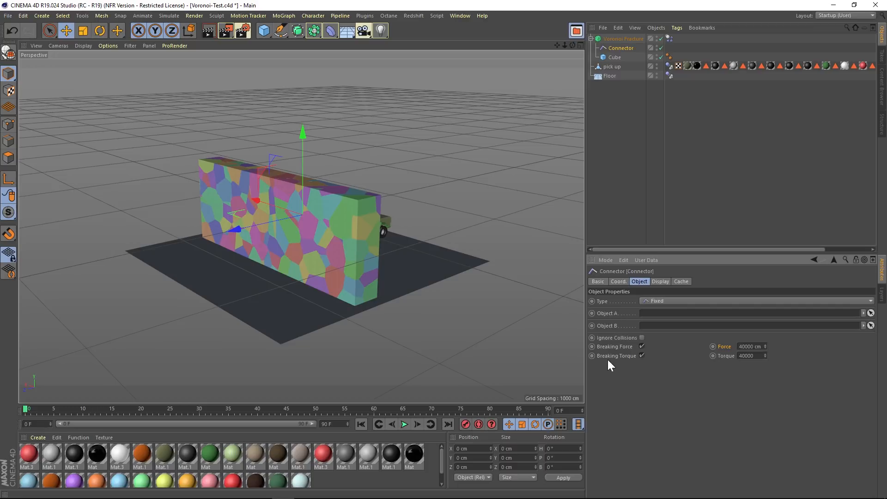
{"action": "mouse_move", "coordinate": [730, 352]}
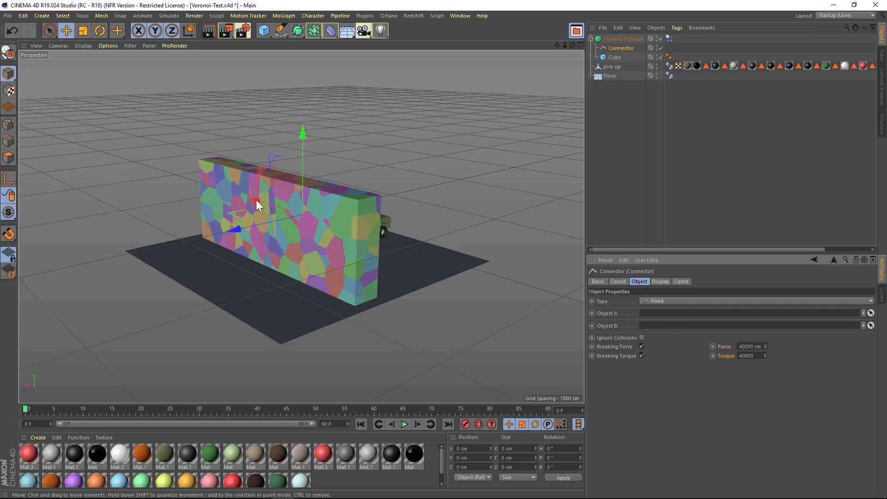
{"action": "left_click", "coordinate": [404, 424]}
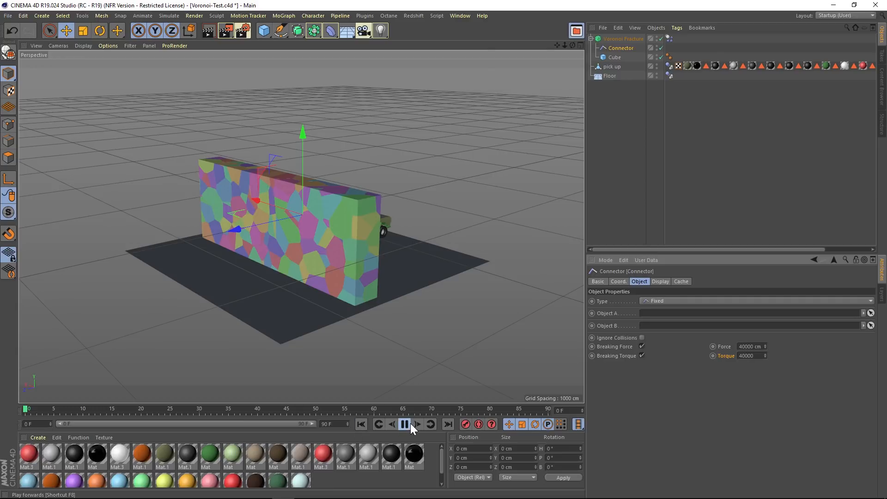
{"action": "left_click", "coordinate": [404, 425]}
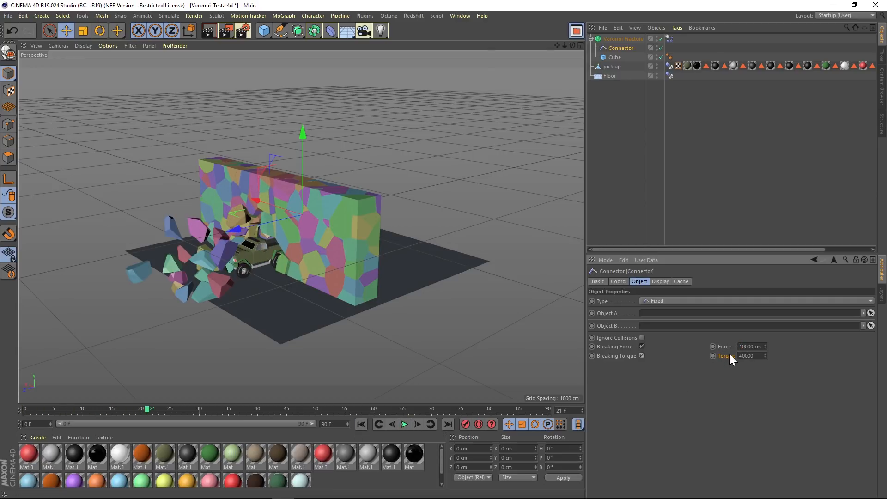
{"action": "triple_click", "coordinate": [747, 354]}
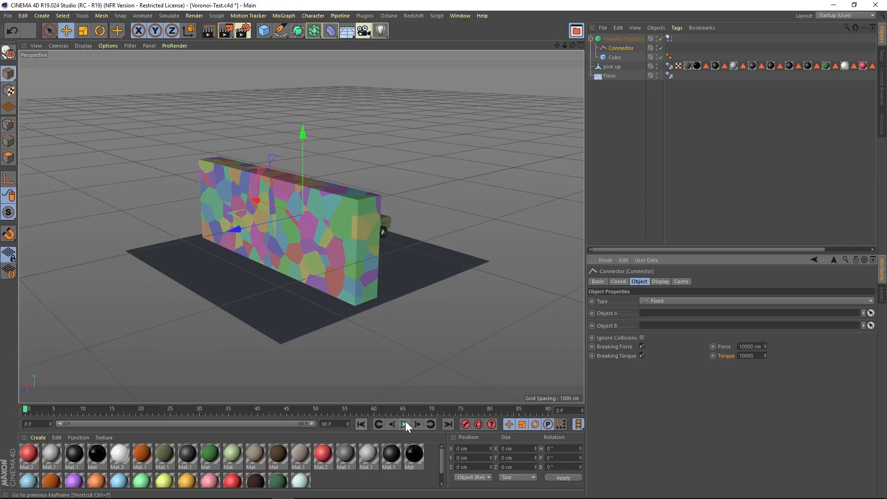
{"action": "left_click", "coordinate": [404, 424]}
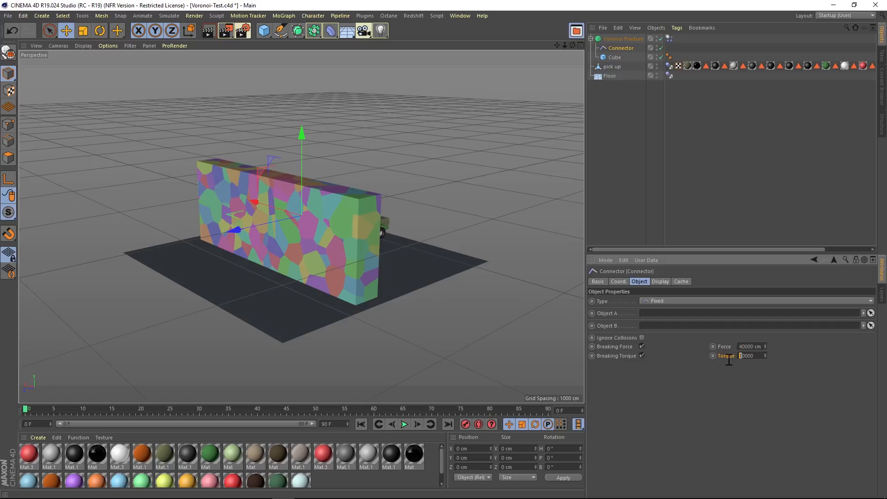
Show the Voronoi Fracture's Connectors settings with its Breaking Weight and Torque Weight options.
{"action": "left_click", "coordinate": [623, 38]}
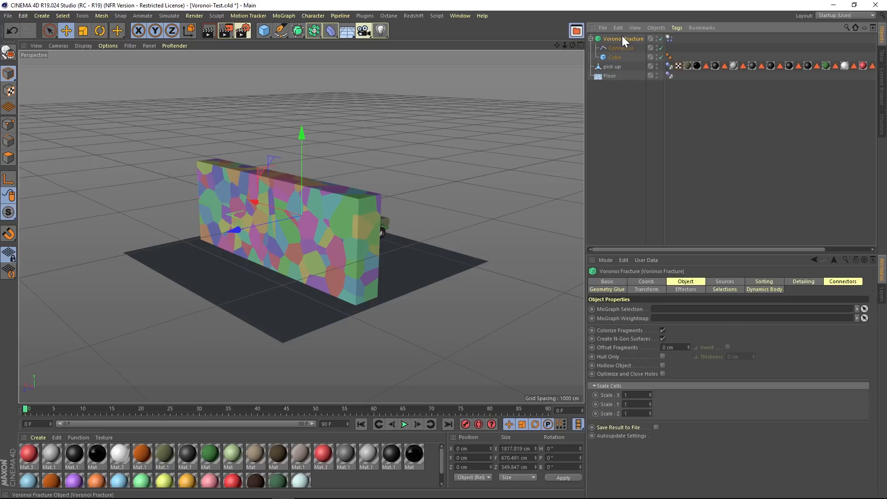
{"action": "left_click", "coordinate": [842, 281]}
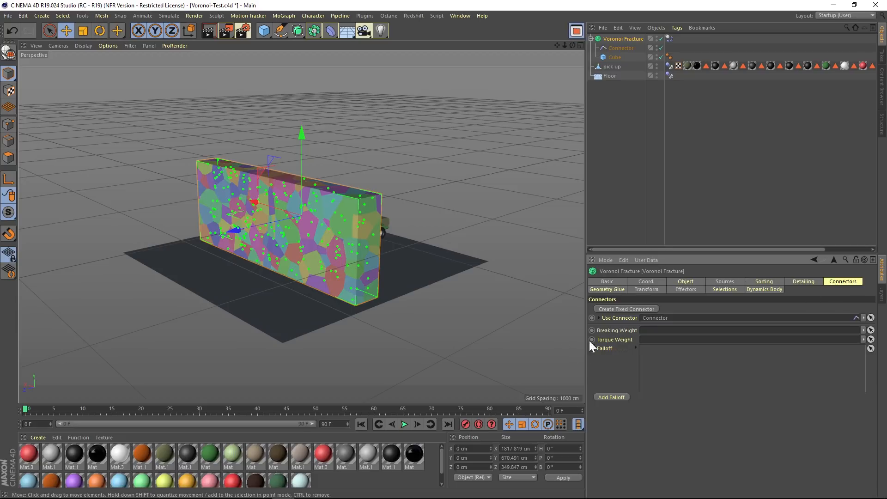
{"action": "mouse_move", "coordinate": [625, 333]}
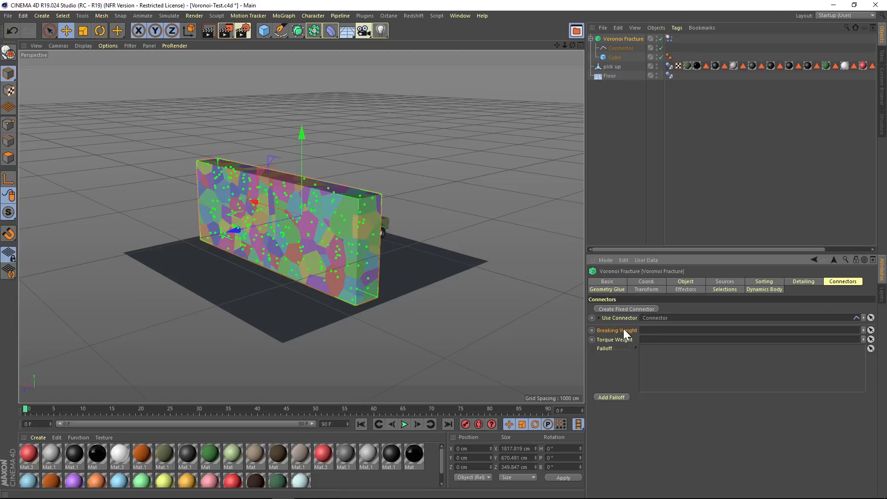
{"action": "mouse_move", "coordinate": [615, 339]}
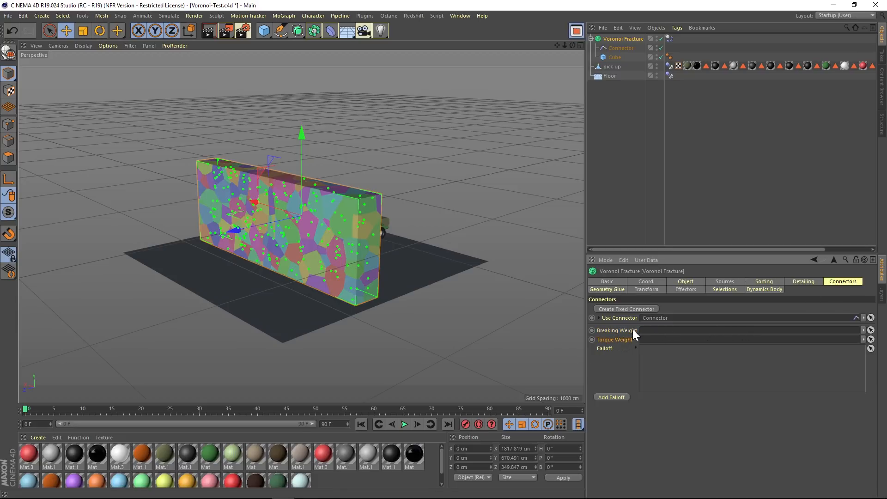
{"action": "mouse_move", "coordinate": [258, 250]}
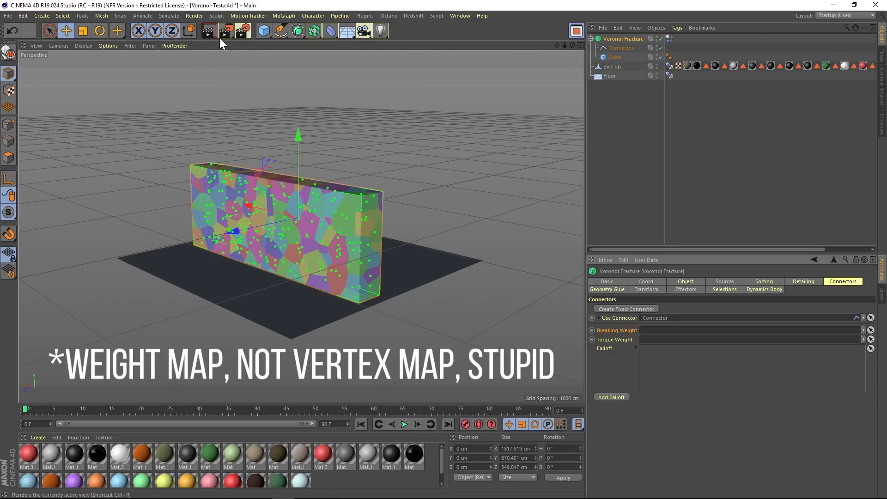
Activate the MoGraph Weight Paintbrush, preview playback, and raise brush Strength to 83%.
{"action": "left_click", "coordinate": [284, 16]}
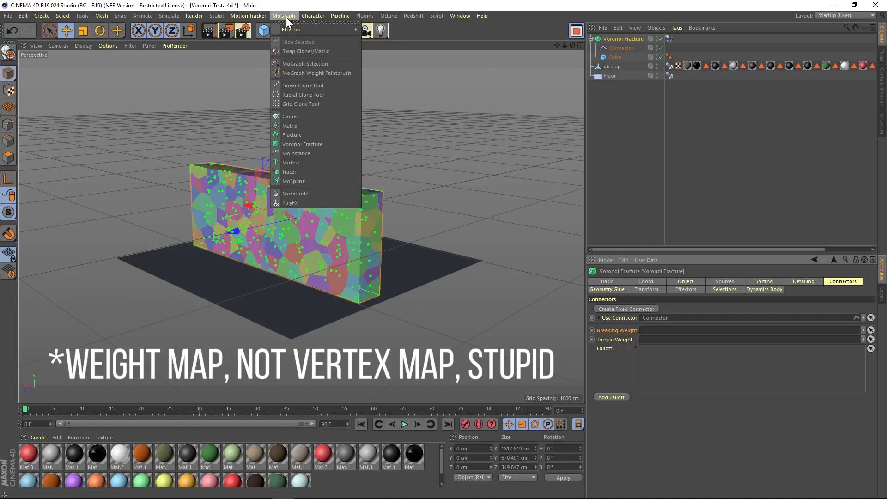
{"action": "mouse_move", "coordinate": [317, 72]}
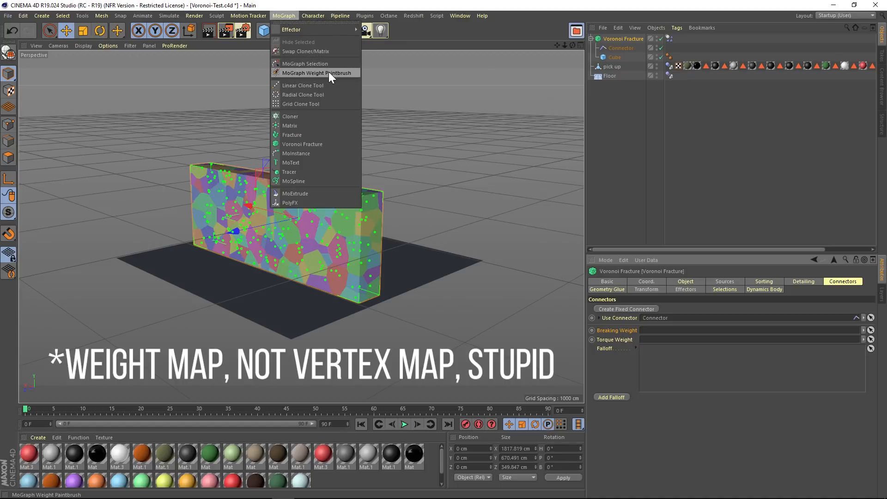
{"action": "left_click", "coordinate": [316, 72]}
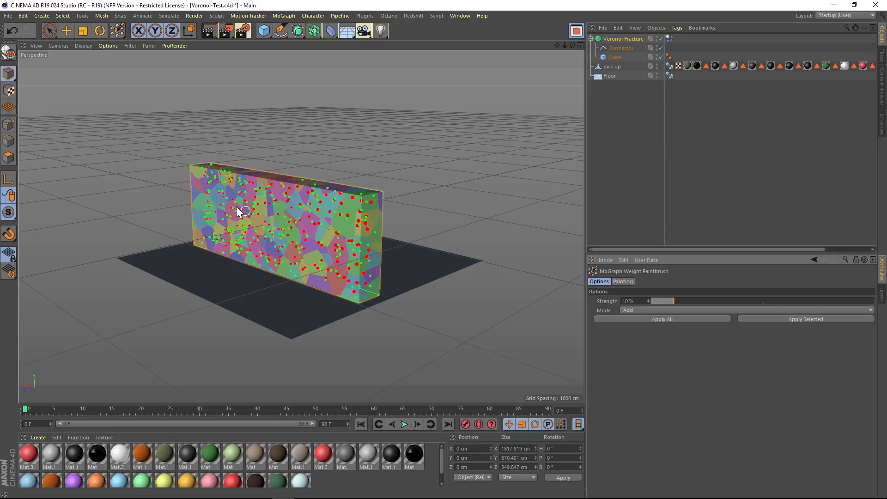
{"action": "mouse_move", "coordinate": [249, 237]}
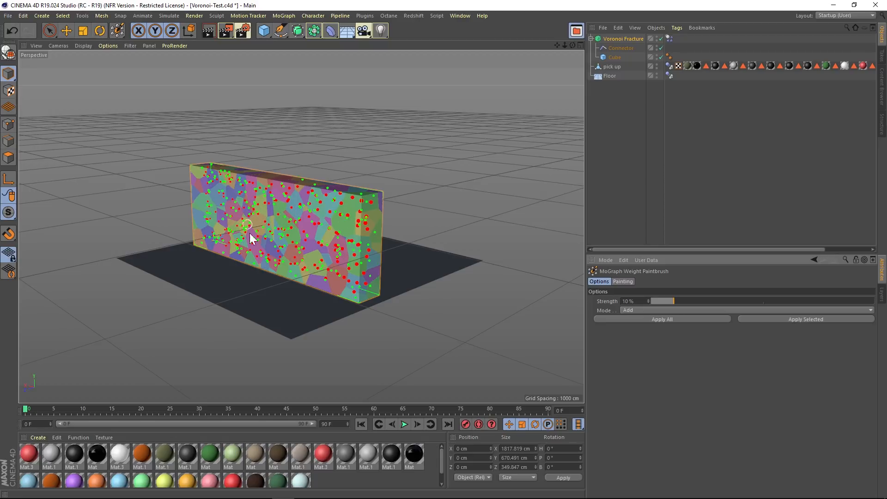
{"action": "left_click", "coordinate": [404, 424]}
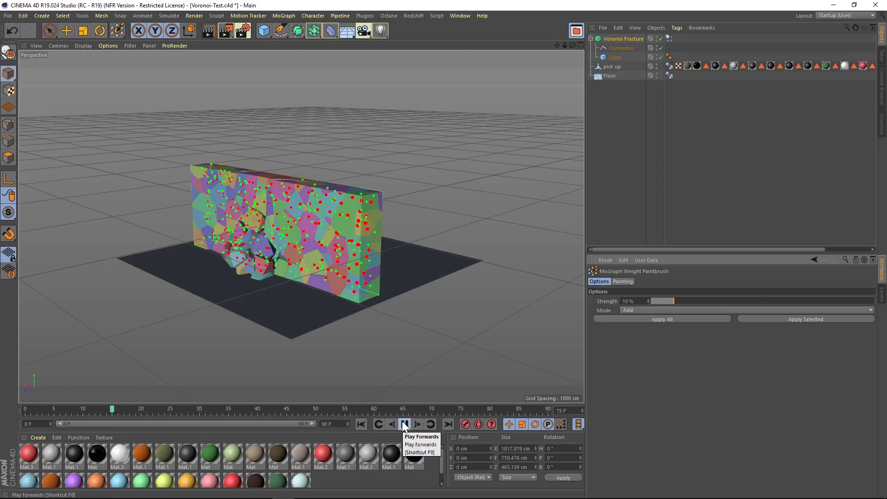
{"action": "left_click", "coordinate": [404, 424]}
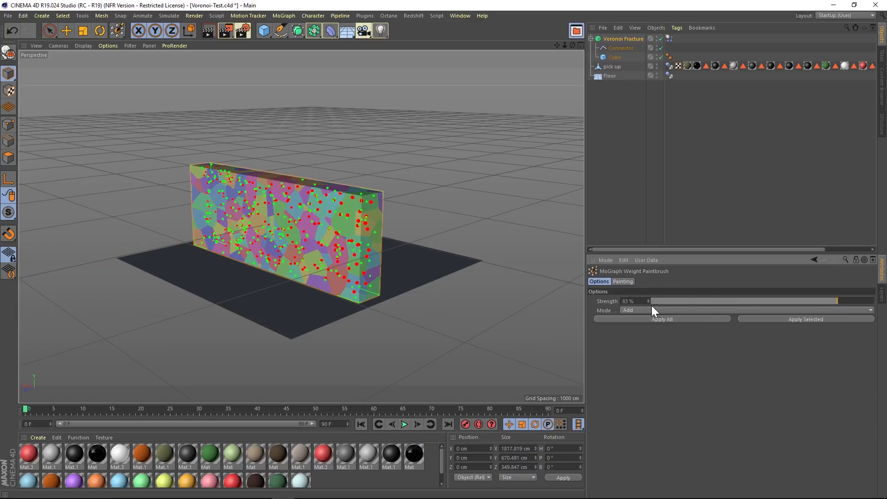
{"action": "mouse_move", "coordinate": [629, 289]}
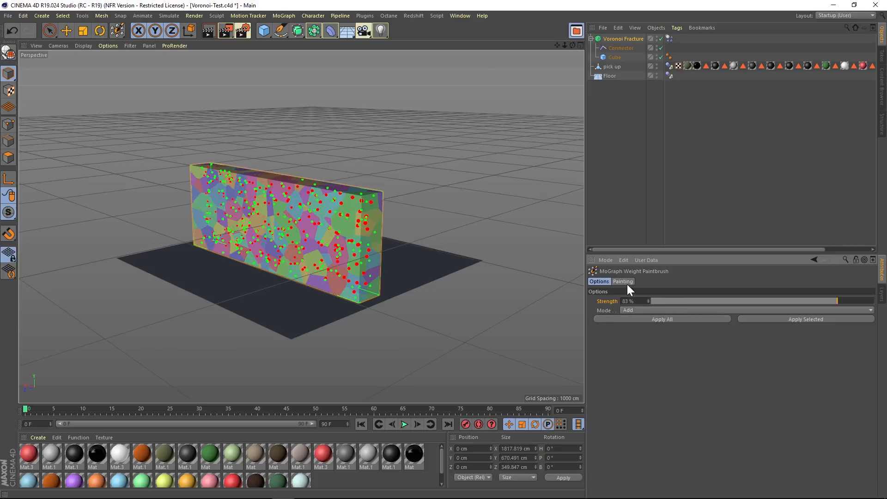
Adjust the paintbrush settings (radius about 79) and paint weights onto the wall's right end.
{"action": "left_click", "coordinate": [621, 281]}
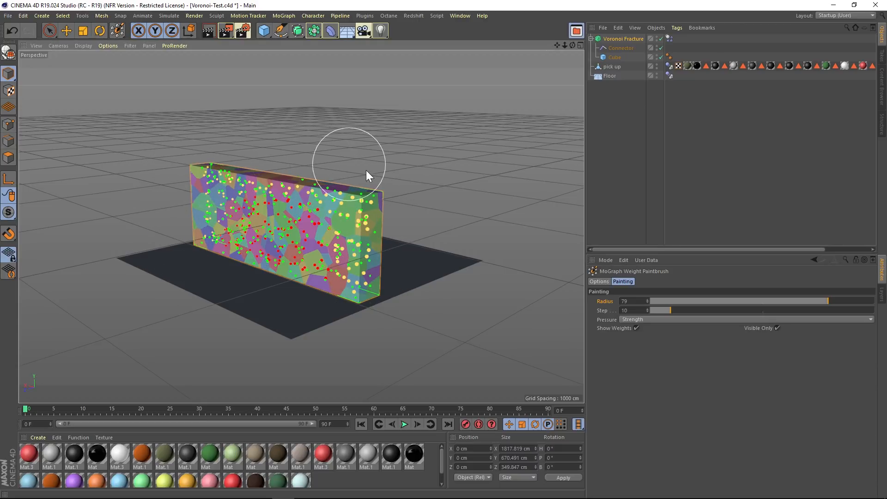
{"action": "mouse_move", "coordinate": [680, 38]}
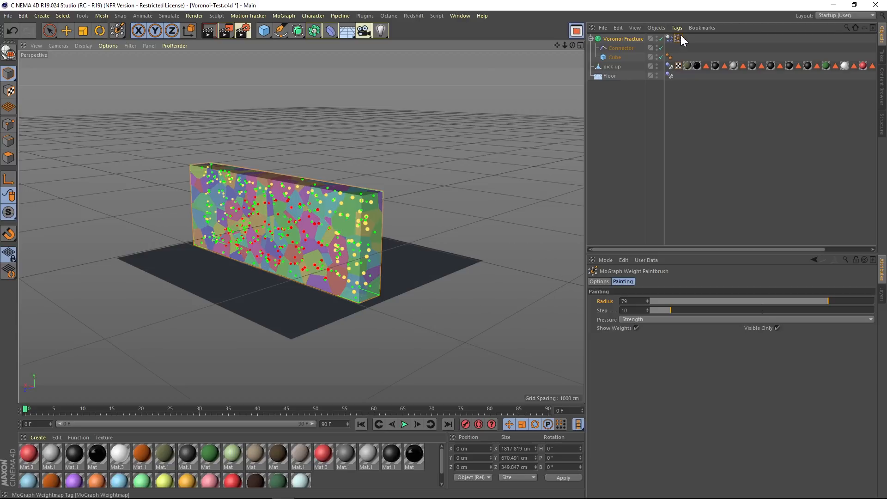
Assign the MoGraph Weightmap as the connectors' Breaking Weight and play the crash.
{"action": "left_click", "coordinate": [623, 39]}
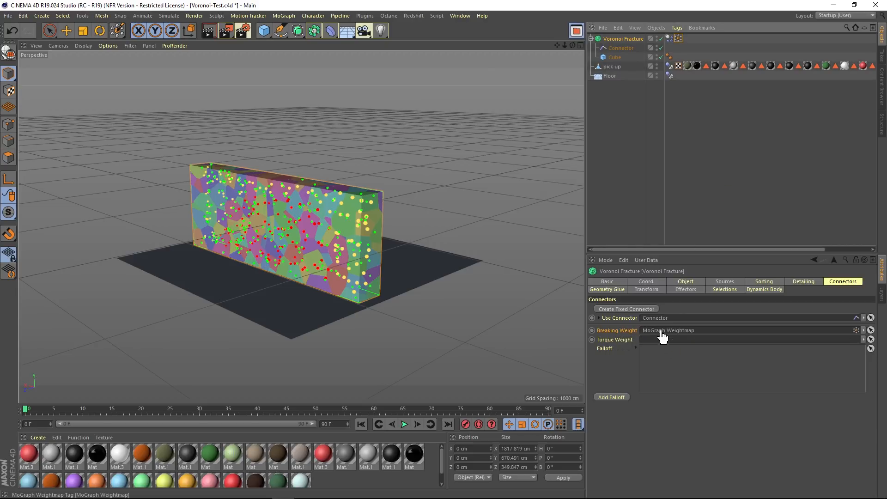
{"action": "left_click", "coordinate": [404, 424]}
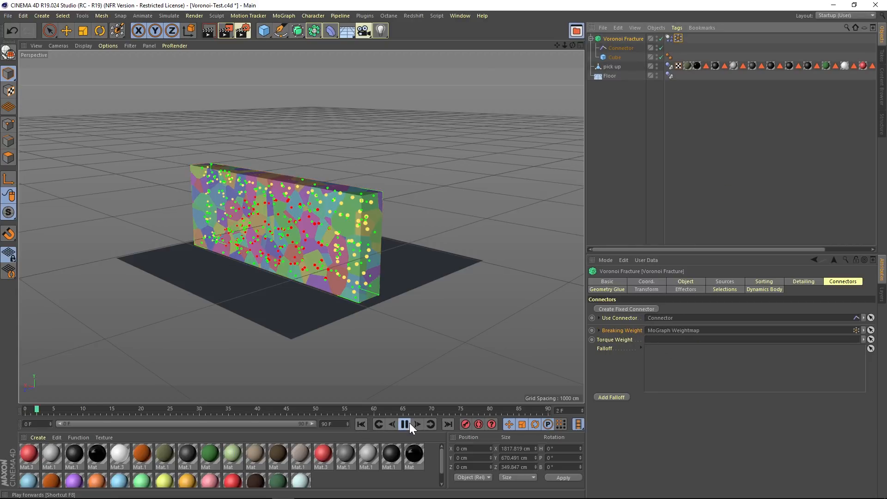
{"action": "left_click", "coordinate": [405, 424]}
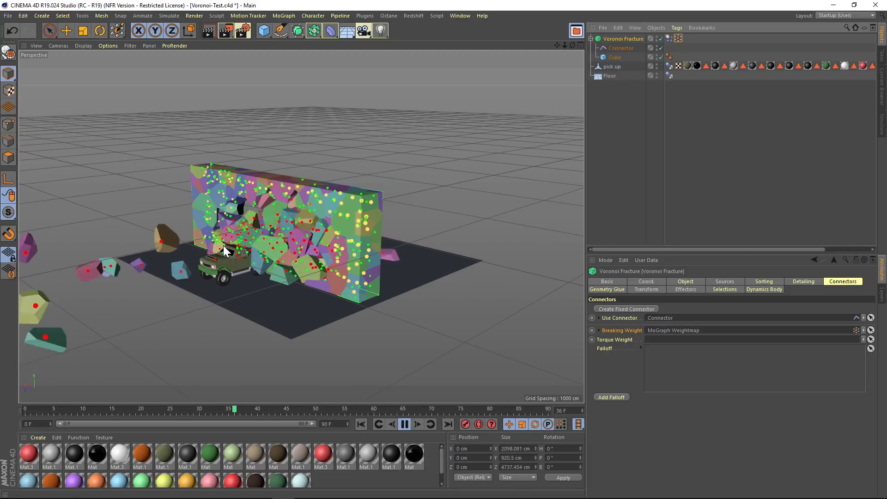
{"action": "left_click", "coordinate": [404, 424]}
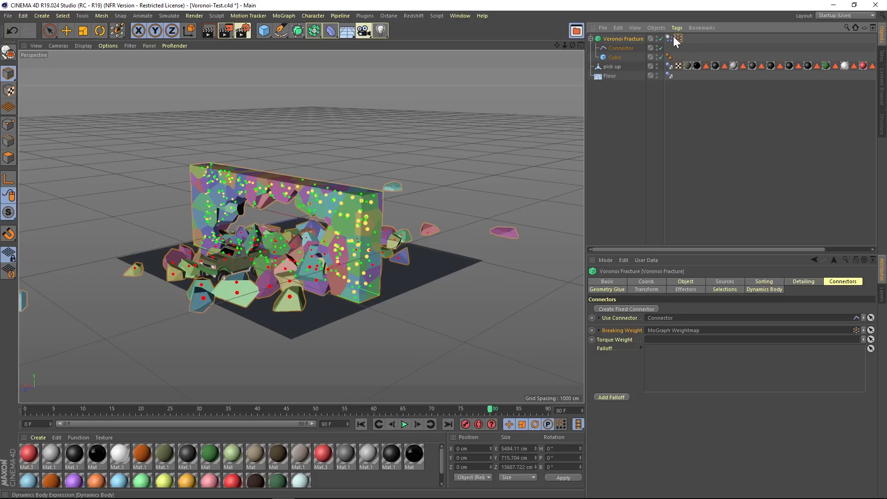
Switch the Weight Paintbrush to Erase on the wall's weight map and replay.
{"action": "left_click", "coordinate": [677, 38]}
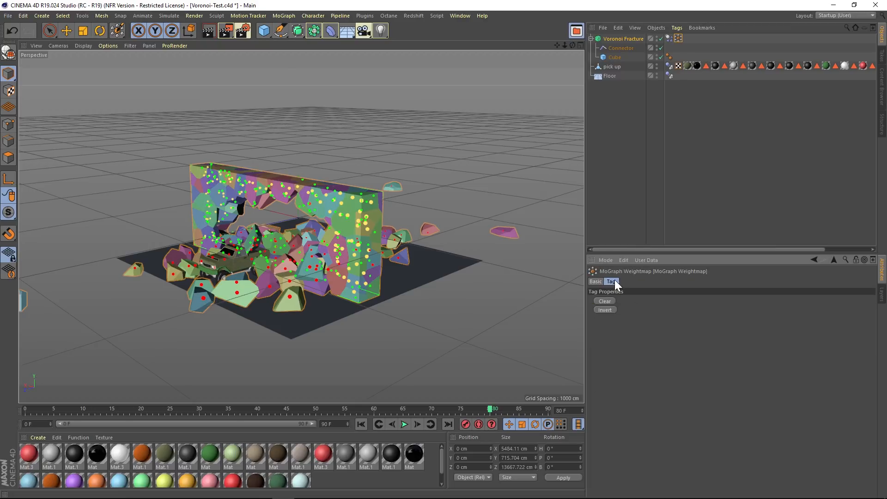
{"action": "mouse_move", "coordinate": [119, 30]}
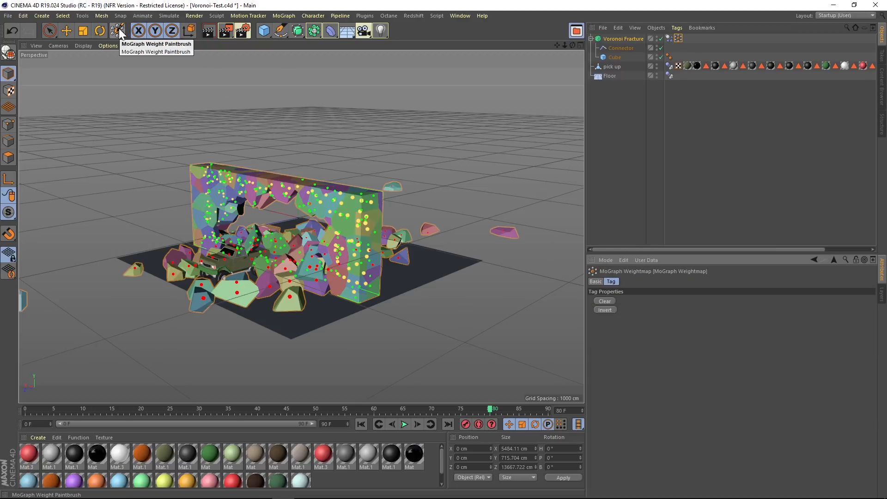
{"action": "left_click", "coordinate": [120, 30]}
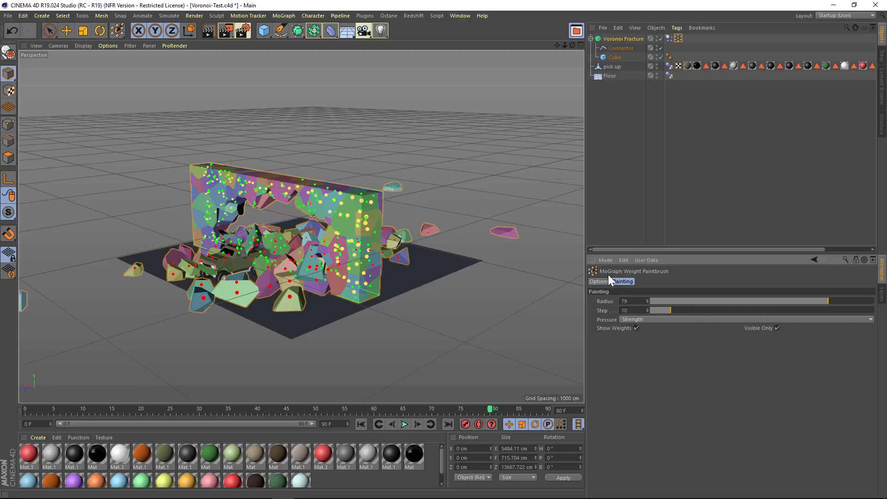
{"action": "left_click", "coordinate": [598, 281]}
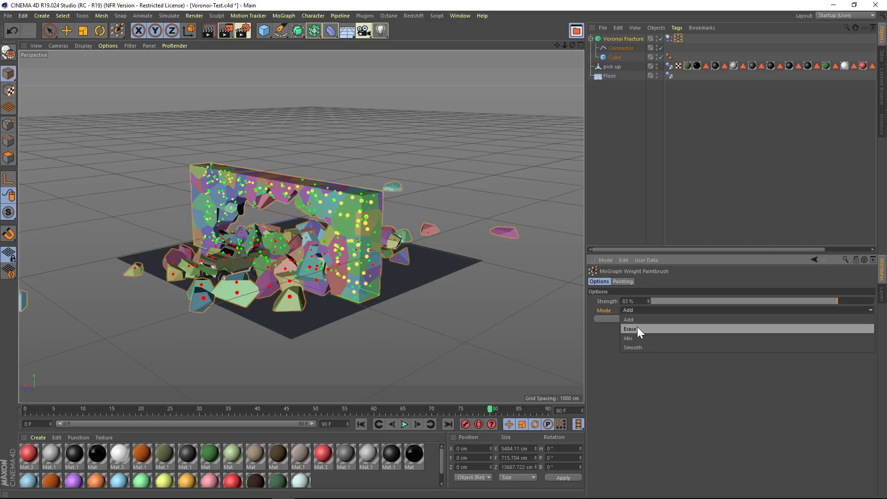
{"action": "left_click", "coordinate": [630, 329]}
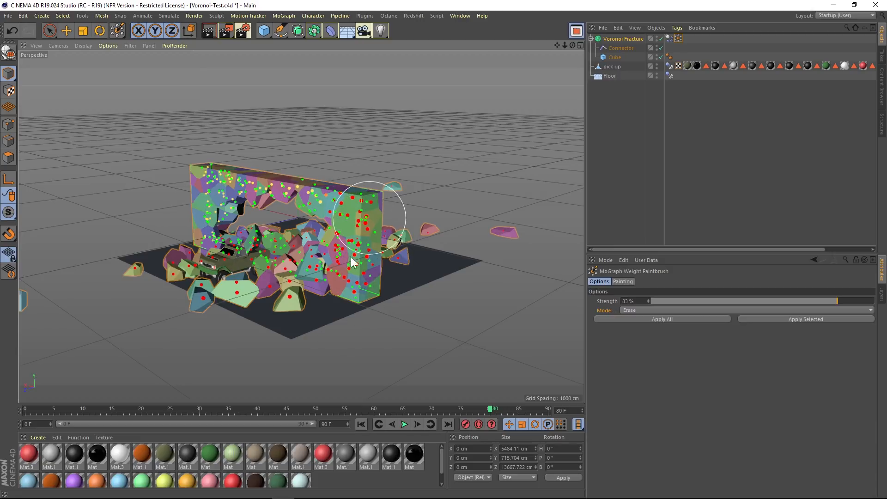
{"action": "left_click", "coordinate": [404, 425]}
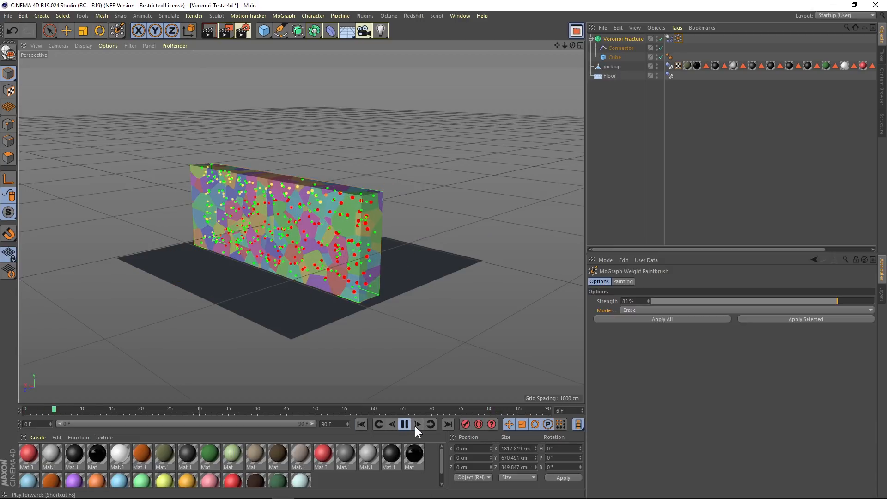
{"action": "left_click", "coordinate": [418, 424]}
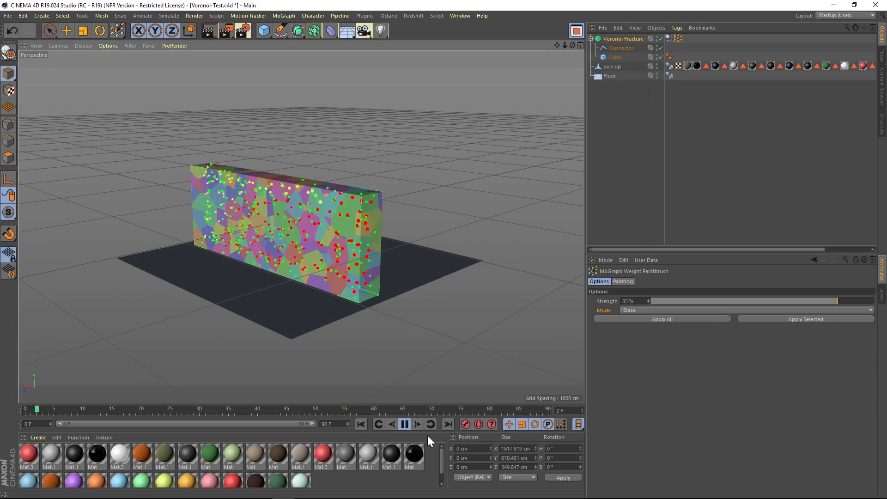
Set the brush back to Add, repaint weights and replay the impact.
{"action": "left_click", "coordinate": [404, 424]}
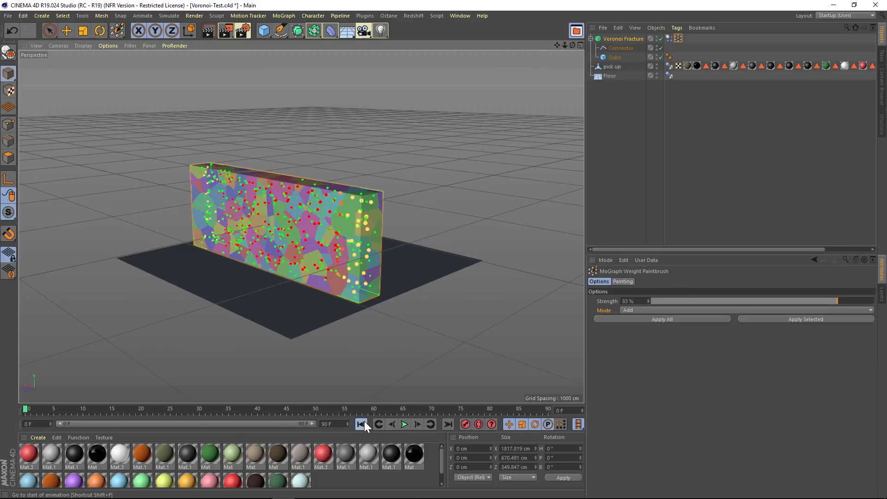
{"action": "left_click", "coordinate": [404, 424]}
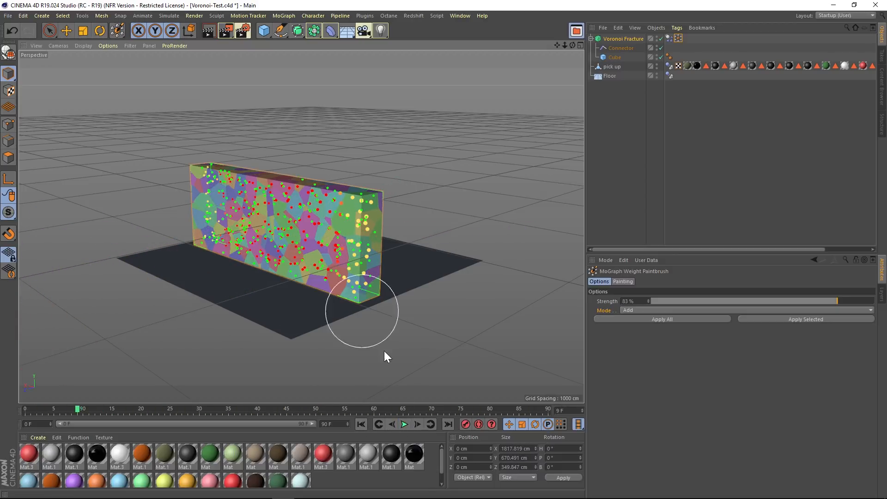
{"action": "mouse_move", "coordinate": [397, 192]}
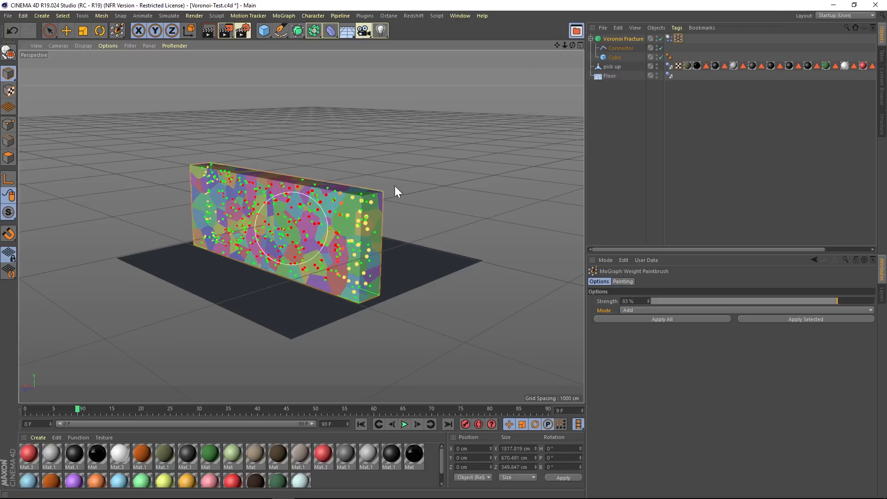
{"action": "left_click", "coordinate": [623, 39]}
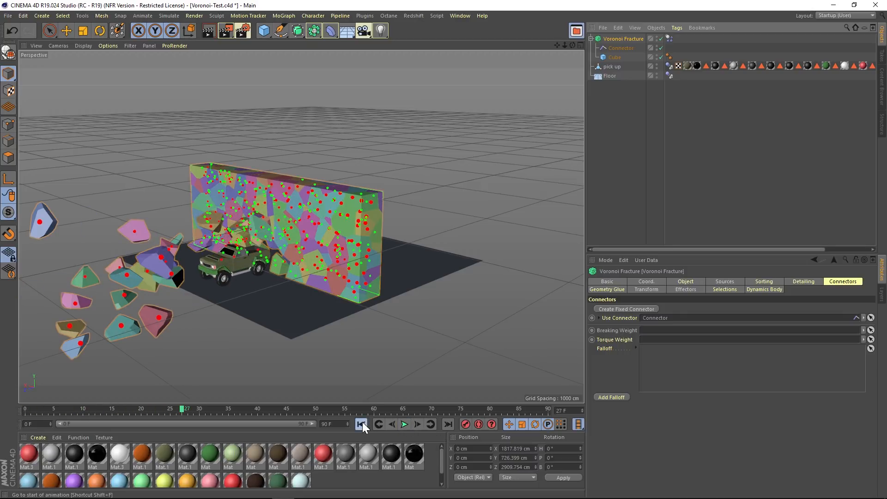
Replay the crash, then delete the Connector and the extra pickup copy.
{"action": "left_click", "coordinate": [361, 424]}
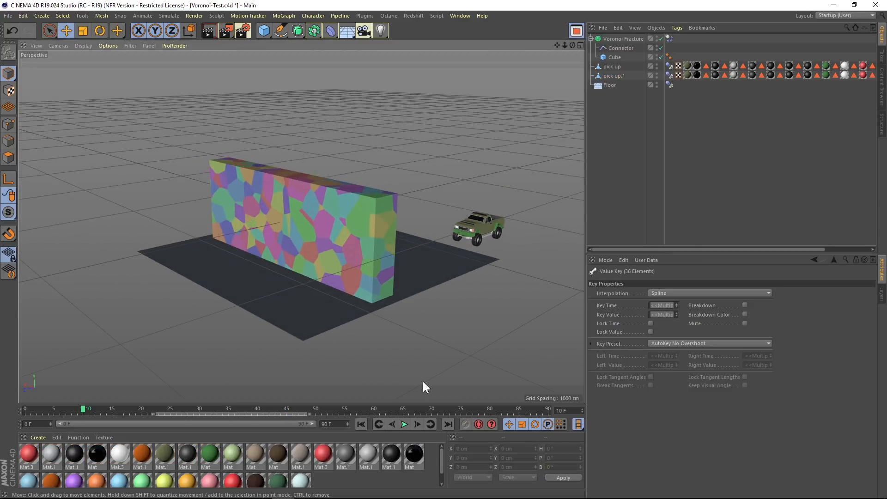
{"action": "left_click", "coordinate": [403, 424]}
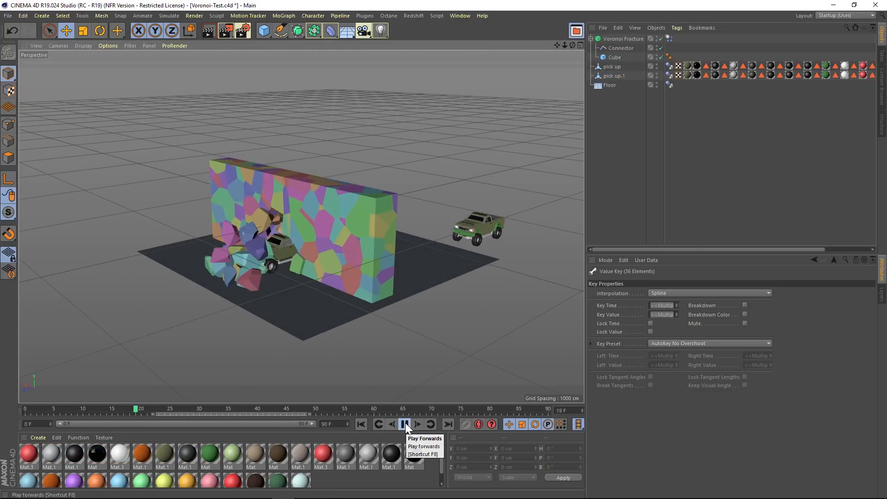
{"action": "left_click", "coordinate": [406, 425]}
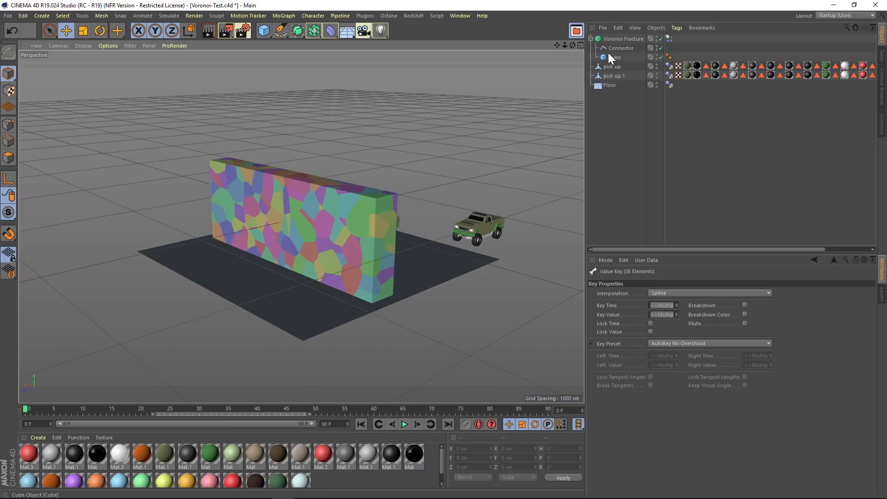
{"action": "left_click", "coordinate": [623, 39]}
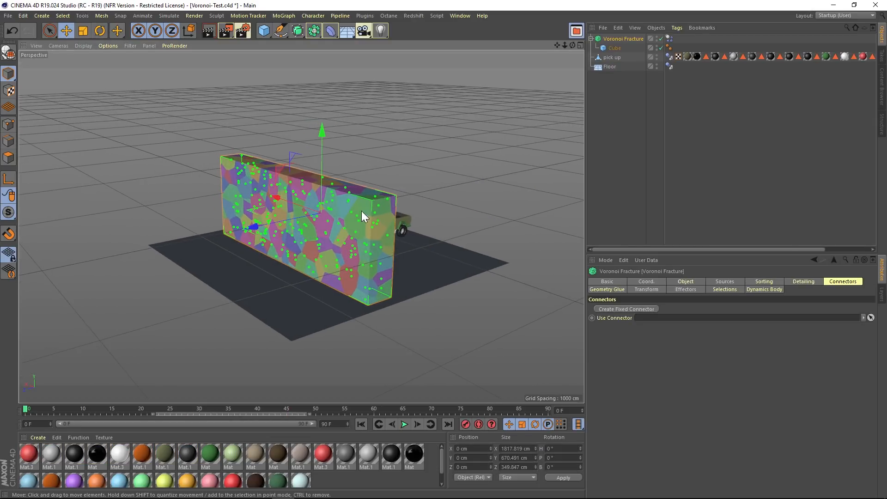
{"action": "mouse_move", "coordinate": [577, 303]}
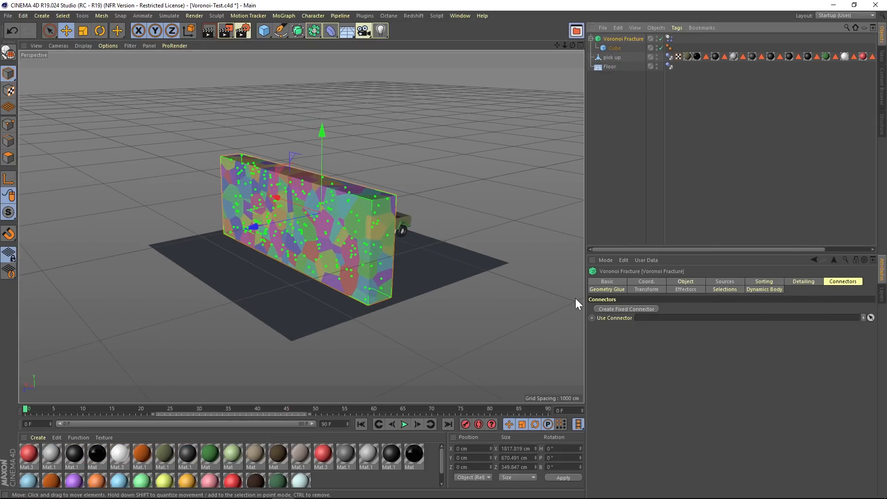
{"action": "left_click", "coordinate": [607, 289]}
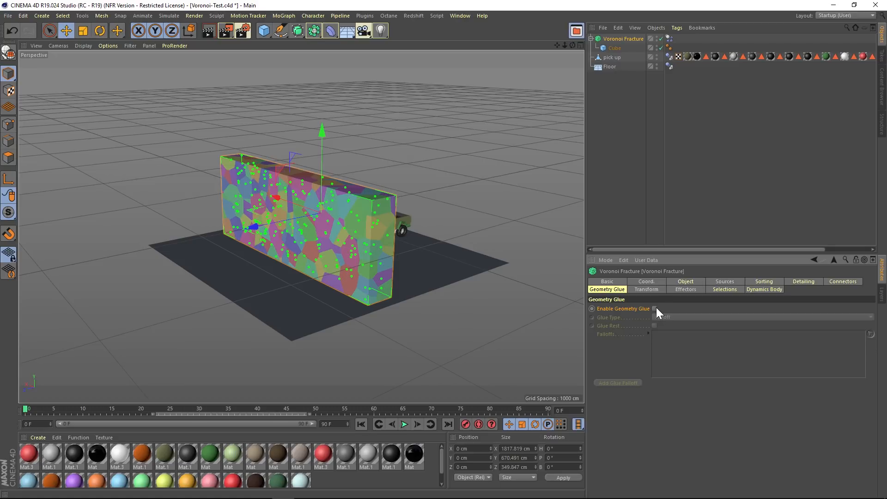
Enable Geometry Glue as Cluster type with 5 clusters and play the crash.
{"action": "left_click", "coordinate": [654, 309]}
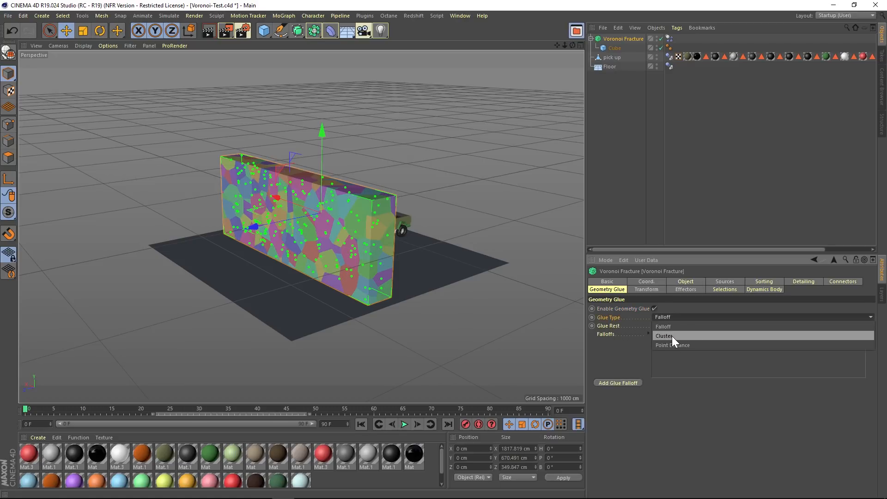
{"action": "left_click", "coordinate": [663, 336]}
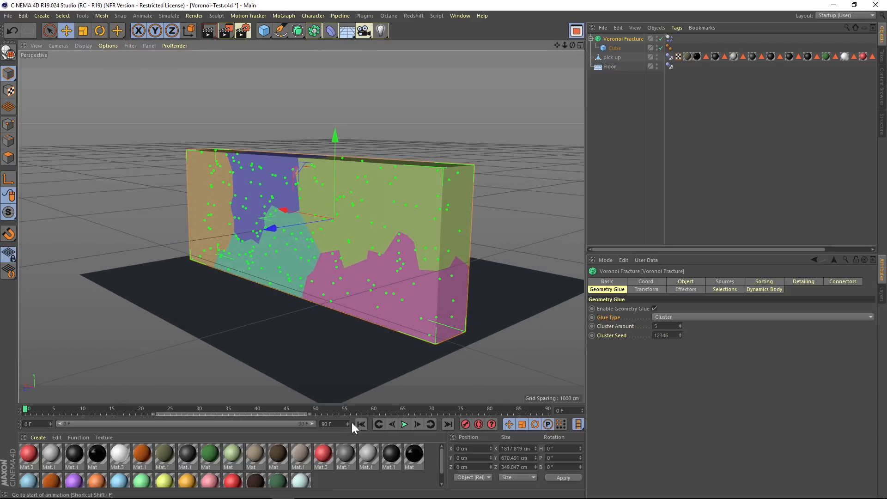
{"action": "left_click", "coordinate": [403, 425]}
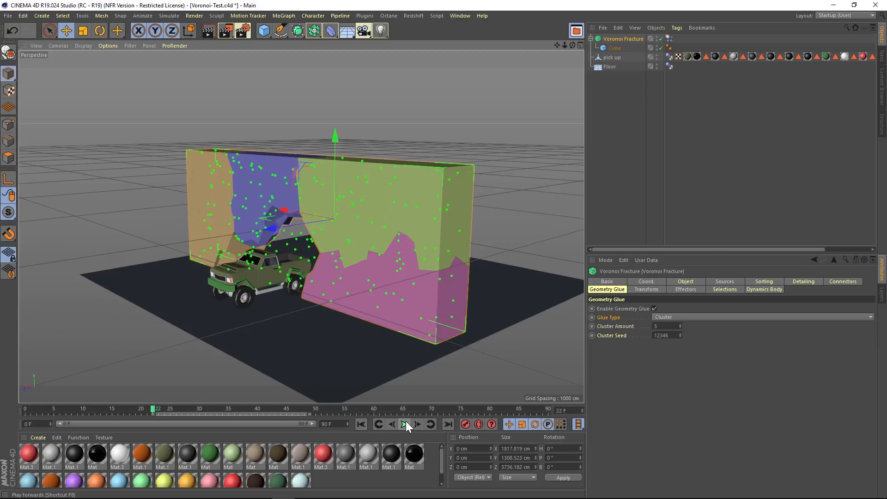
{"action": "left_click", "coordinate": [404, 424]}
{"action": "type", "text": "0"}
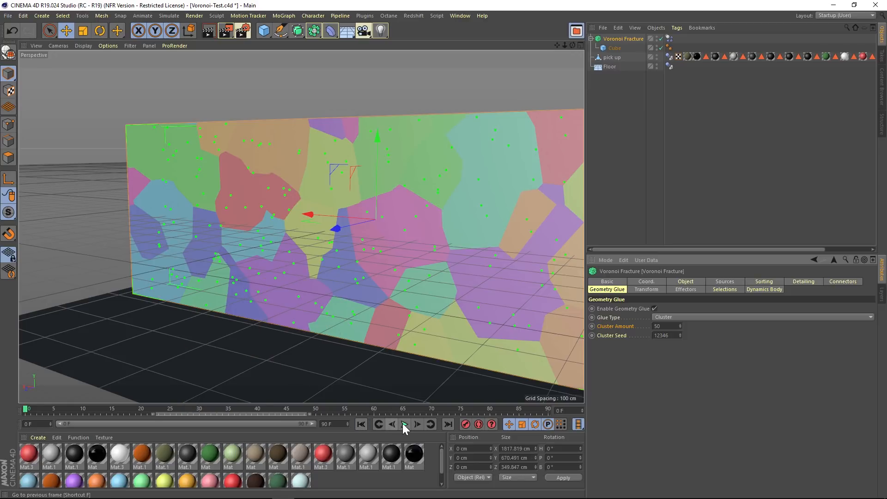
Play again with Cluster Amount 50, then switch Geometry Glue off.
{"action": "left_click", "coordinate": [404, 424]}
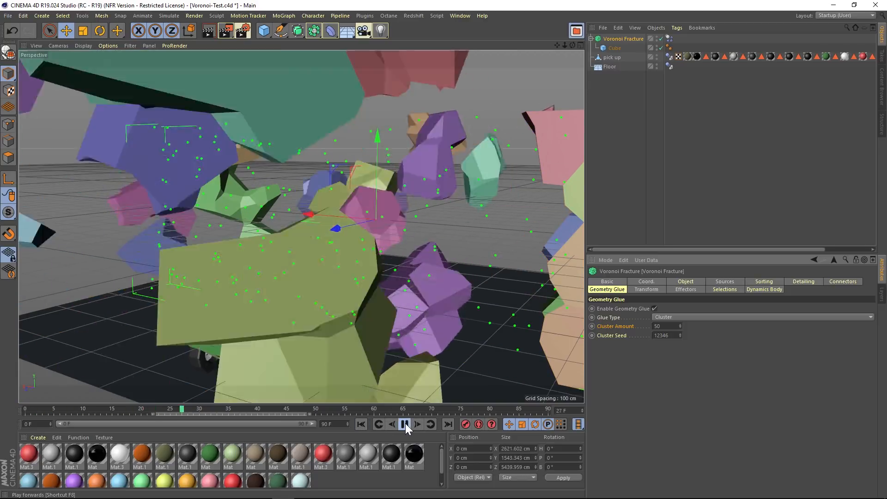
{"action": "left_click", "coordinate": [404, 424]}
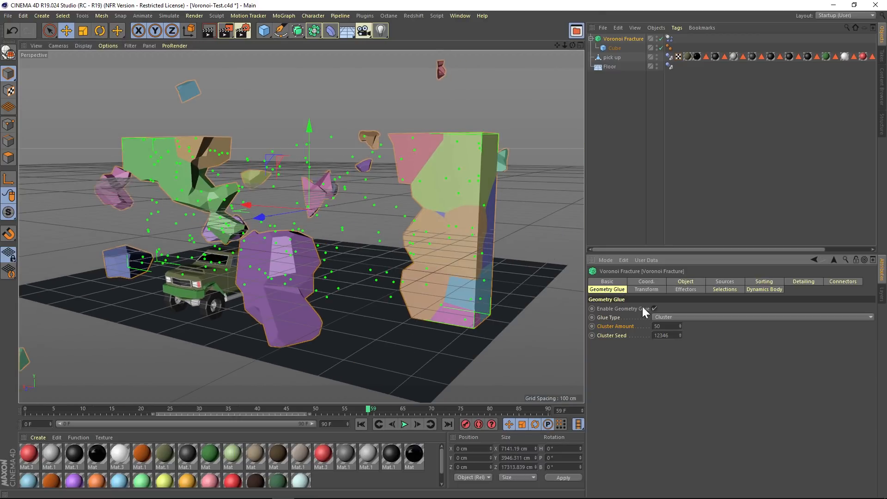
{"action": "left_click", "coordinate": [655, 309]}
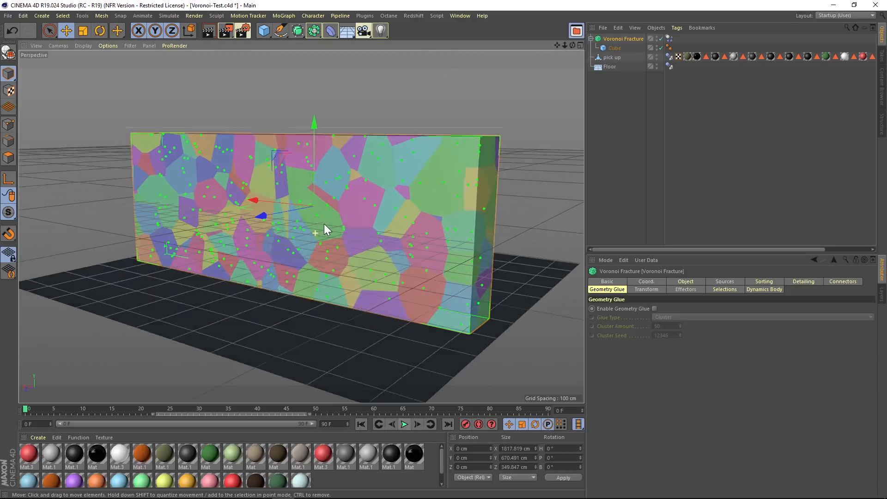
Enable Detailing on the Voronoi Fracture and play until the truck breaks through around frame 22.
{"action": "left_click_drag", "start_coordinate": [326, 229], "coordinate": [337, 203]}
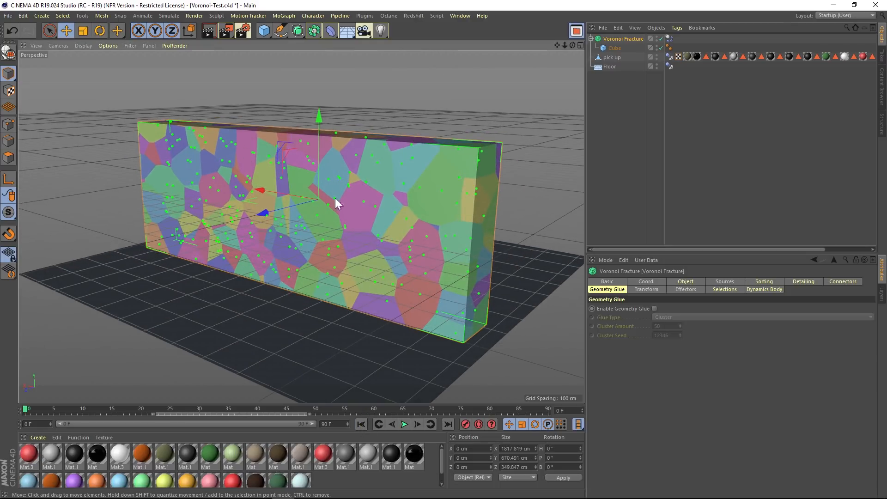
{"action": "mouse_move", "coordinate": [318, 176]}
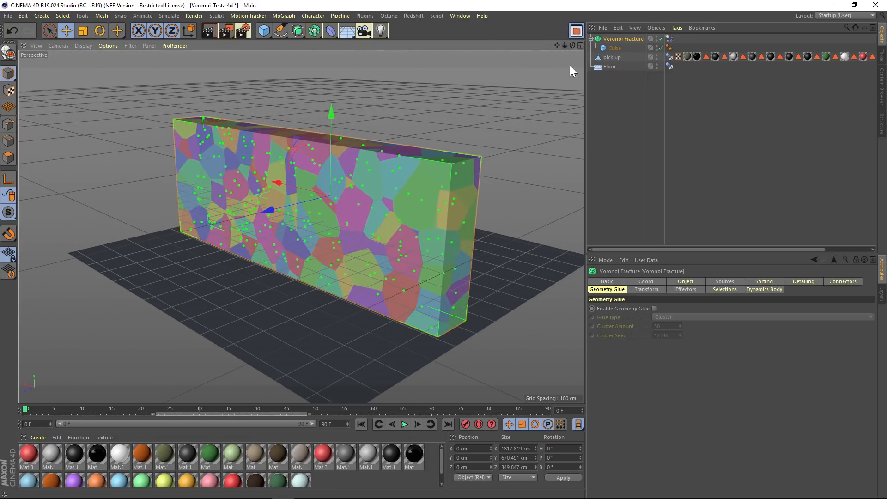
{"action": "left_click", "coordinate": [803, 281]}
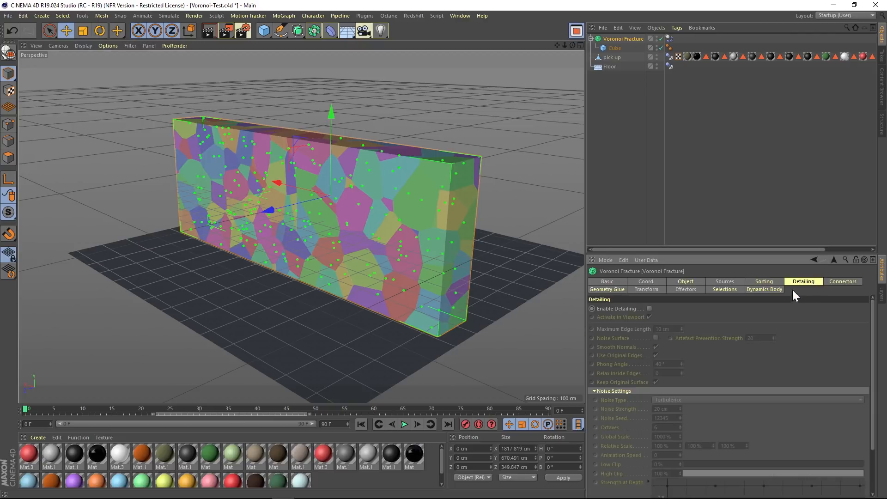
{"action": "mouse_move", "coordinate": [698, 308]}
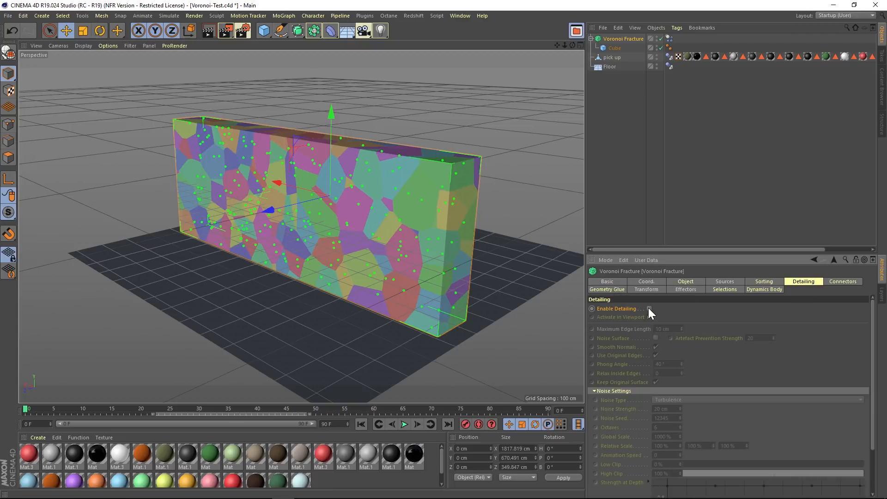
{"action": "left_click", "coordinate": [650, 308]}
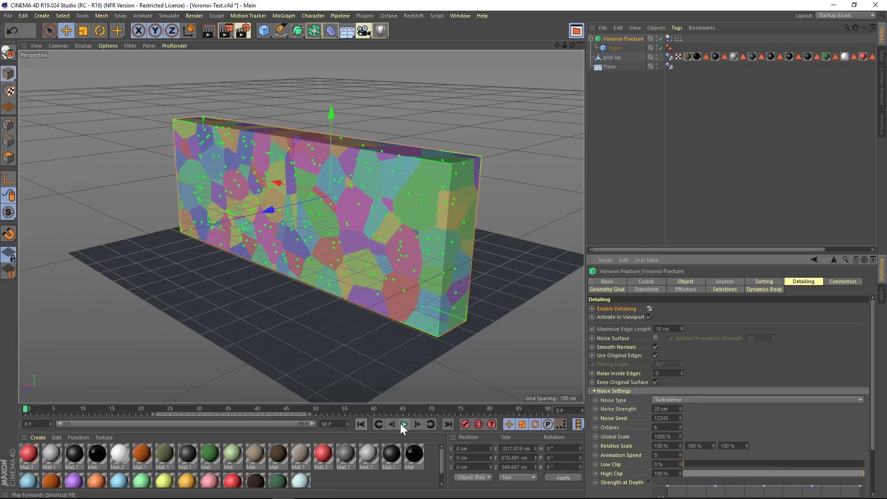
{"action": "left_click", "coordinate": [405, 425]}
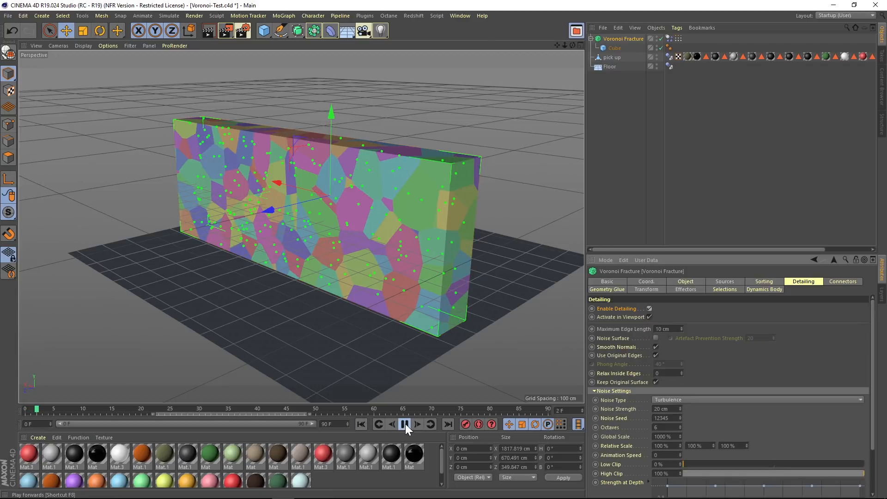
{"action": "left_click", "coordinate": [404, 424]}
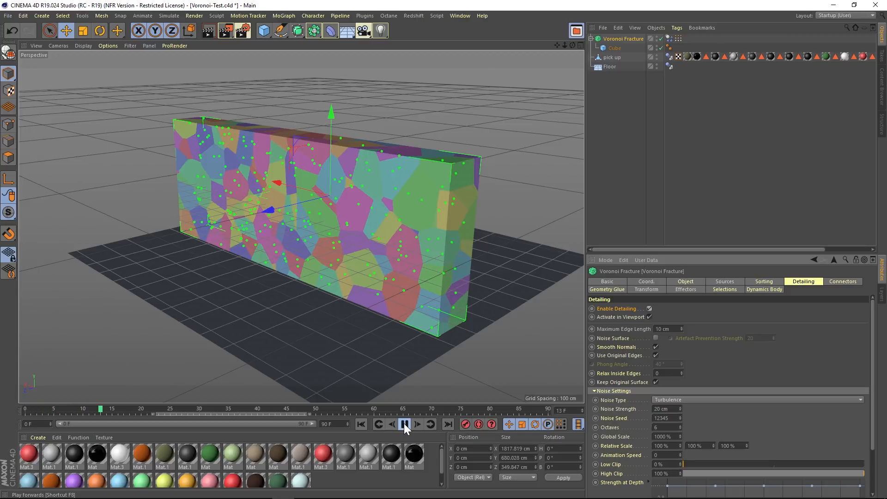
{"action": "left_click", "coordinate": [405, 424]}
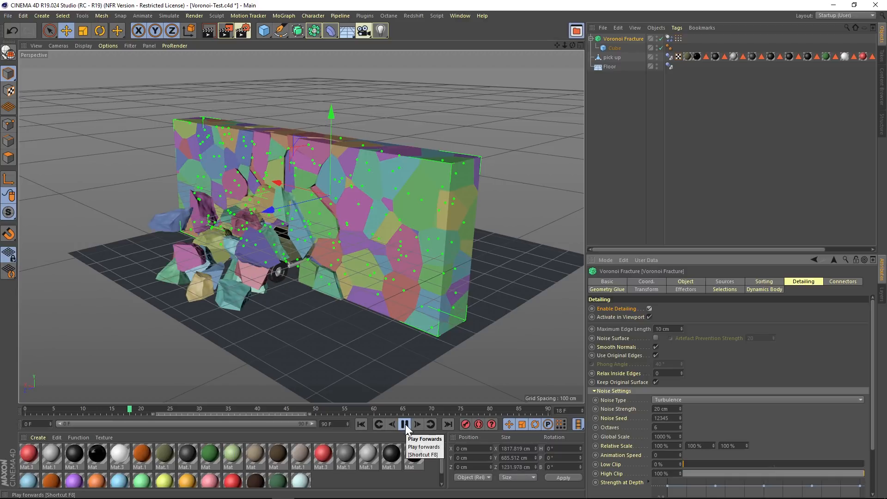
{"action": "left_click", "coordinate": [405, 424]}
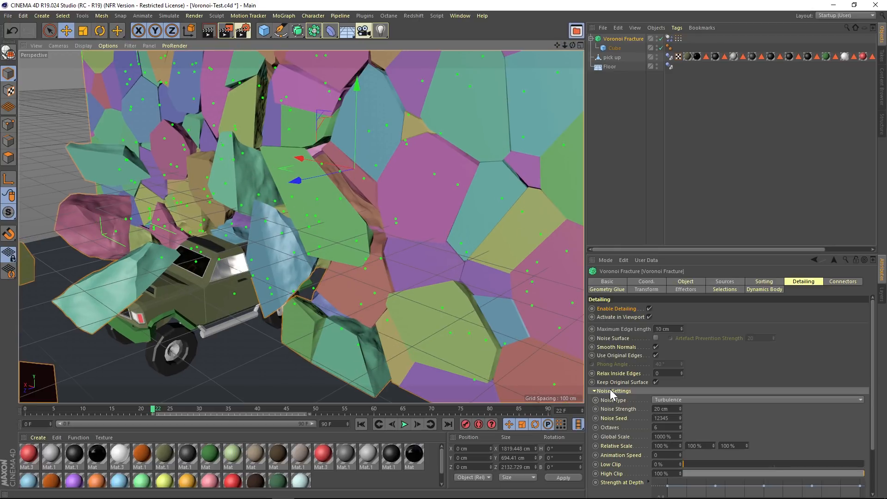
Zoom into the shards to inspect the dense detailing mesh, then deselect all.
{"action": "triple_click", "coordinate": [661, 409]}
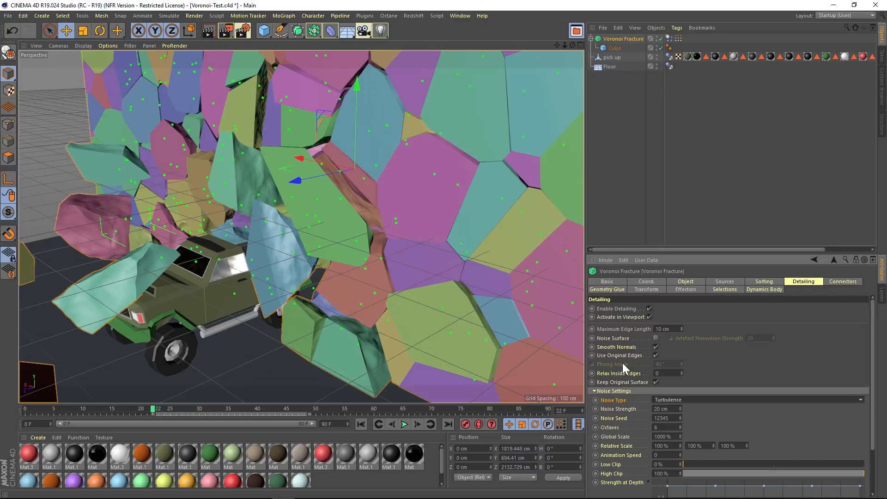
{"action": "left_click", "coordinate": [107, 45]}
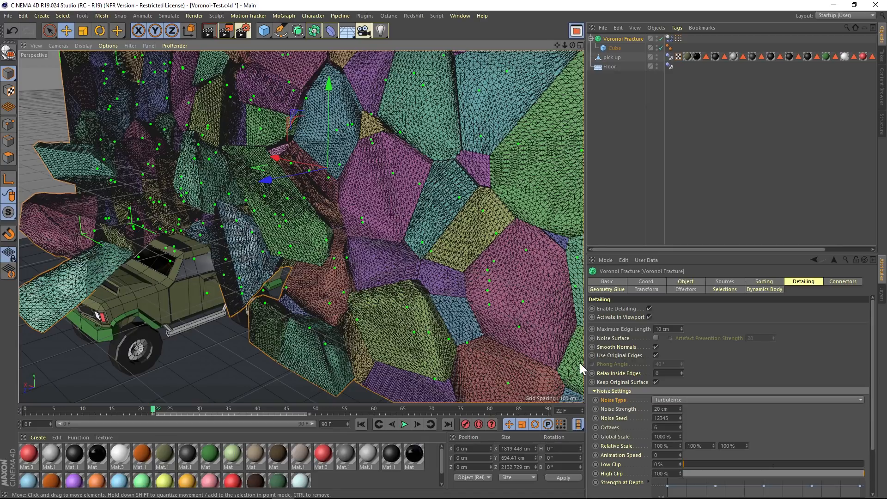
{"action": "mouse_move", "coordinate": [625, 329]}
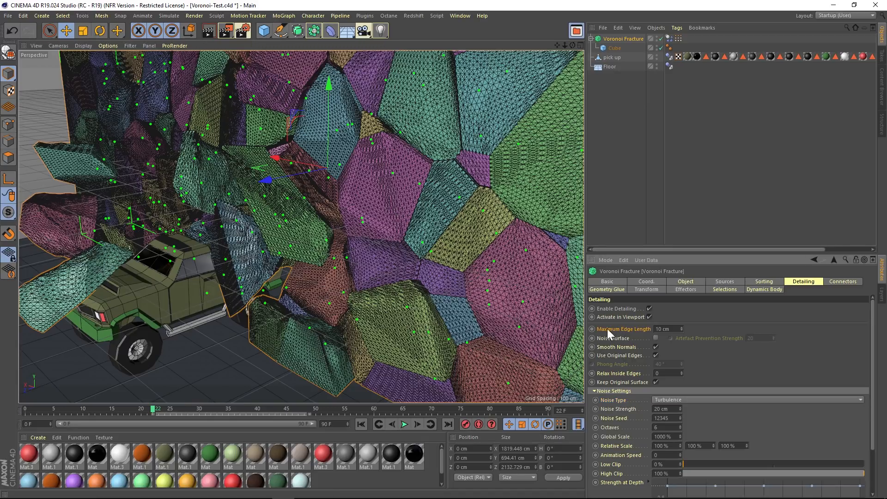
{"action": "mouse_move", "coordinate": [380, 207]}
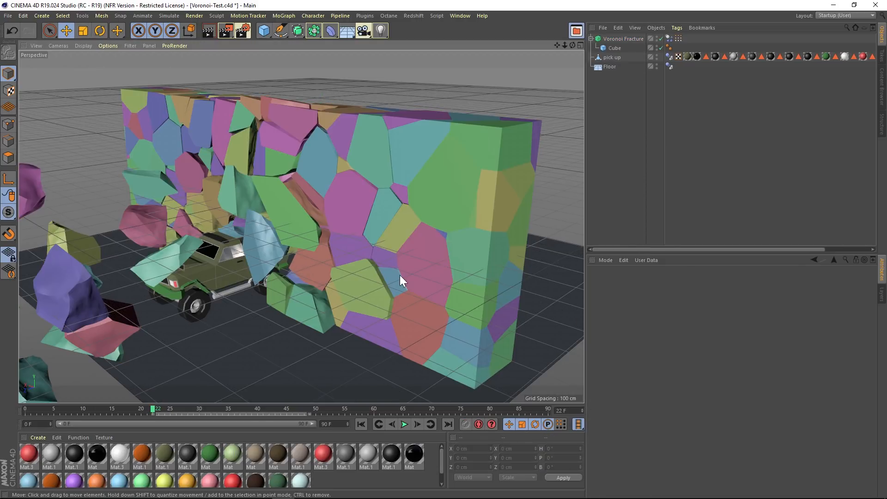
{"action": "mouse_move", "coordinate": [356, 432]}
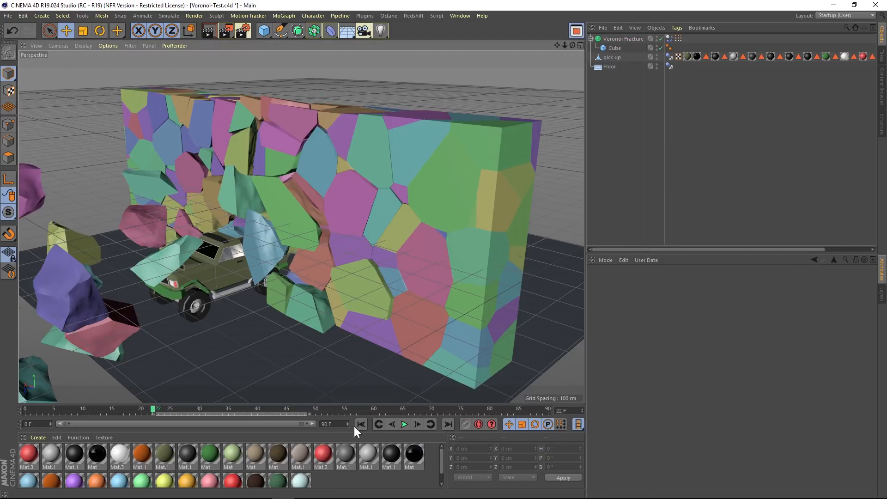
Replay the crash partway from the first frame and rewind.
{"action": "left_click", "coordinate": [361, 424]}
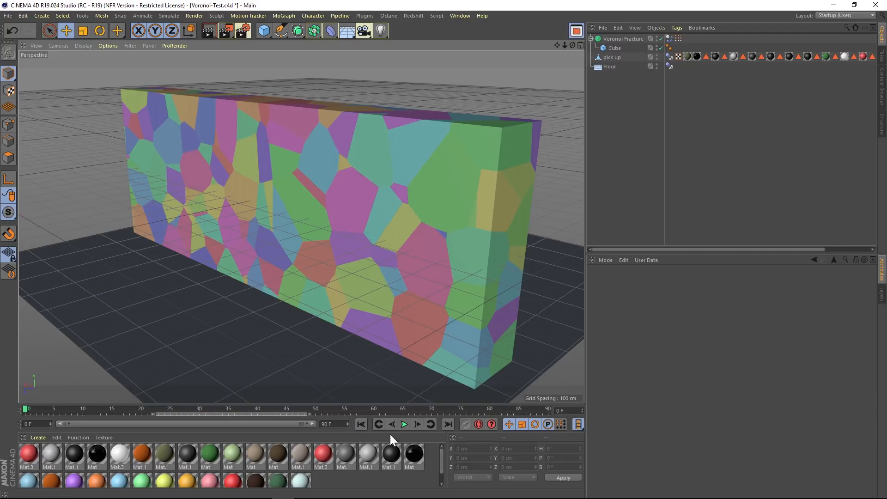
{"action": "left_click", "coordinate": [403, 424]}
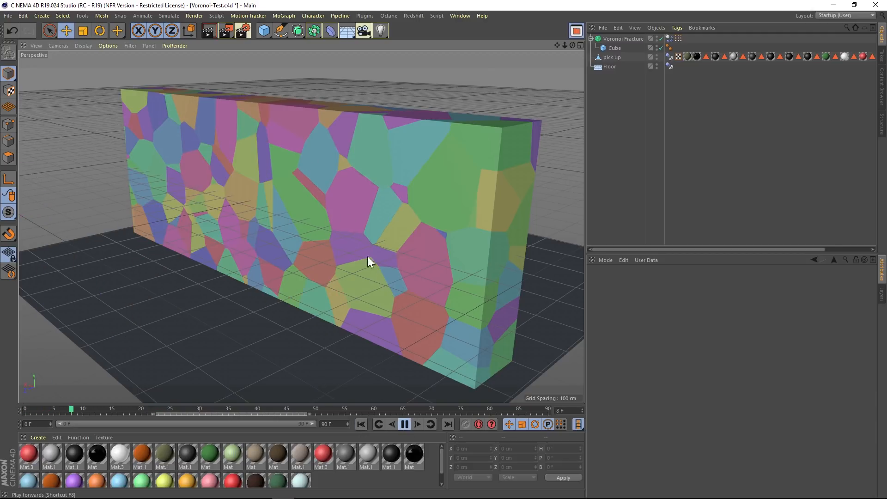
{"action": "left_click", "coordinate": [404, 424]}
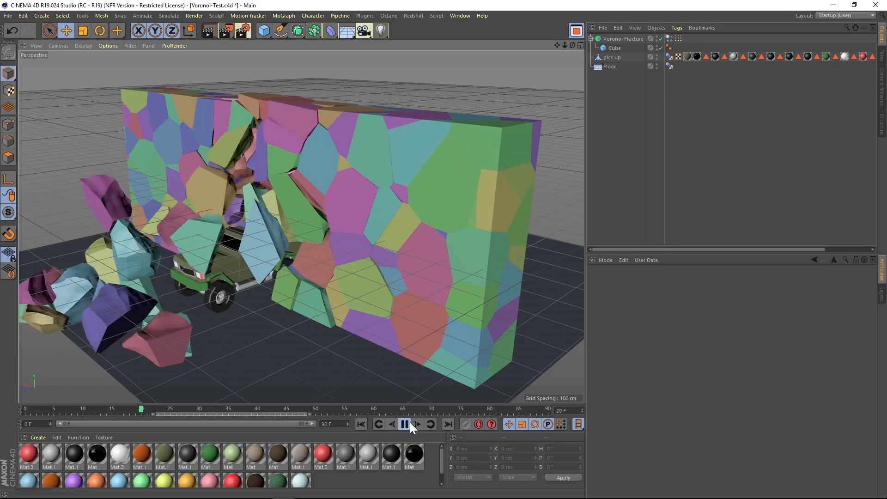
{"action": "left_click", "coordinate": [404, 424]}
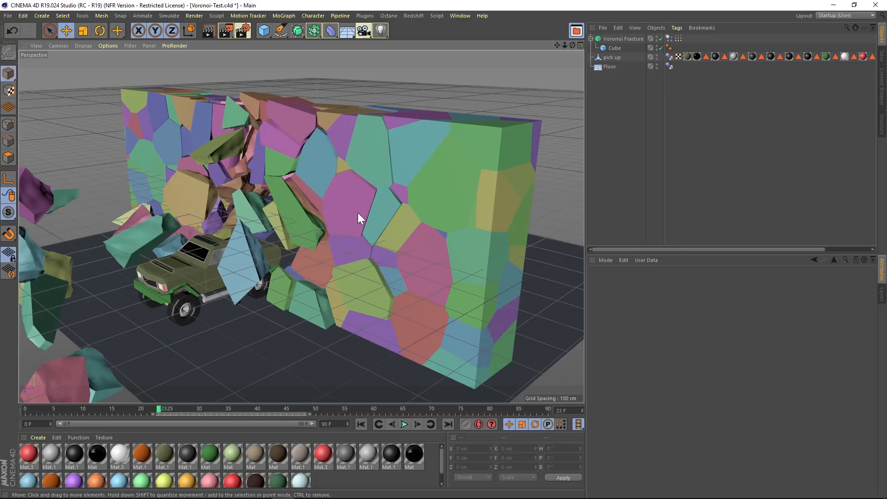
{"action": "mouse_move", "coordinate": [394, 141]}
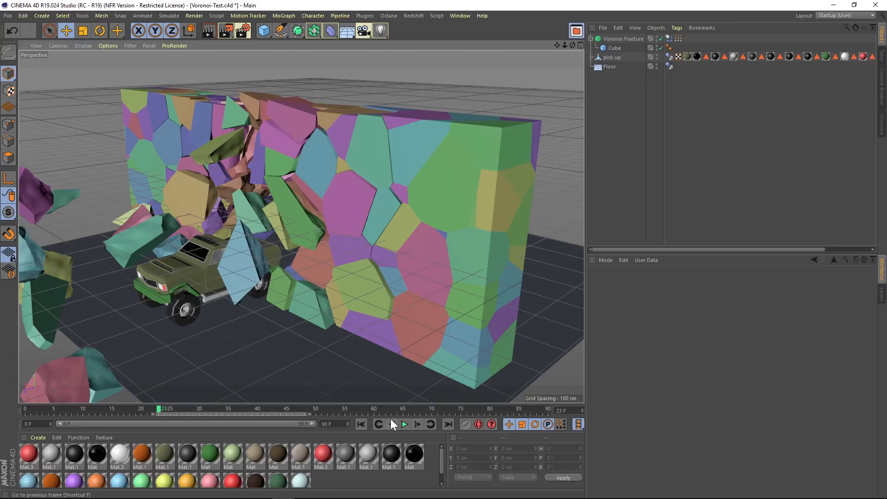
{"action": "left_click", "coordinate": [360, 424]}
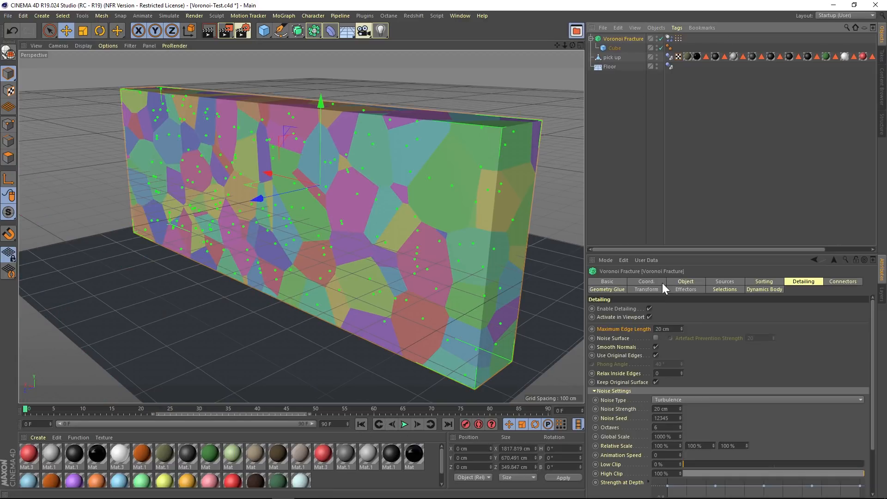
{"action": "mouse_move", "coordinate": [615, 344]}
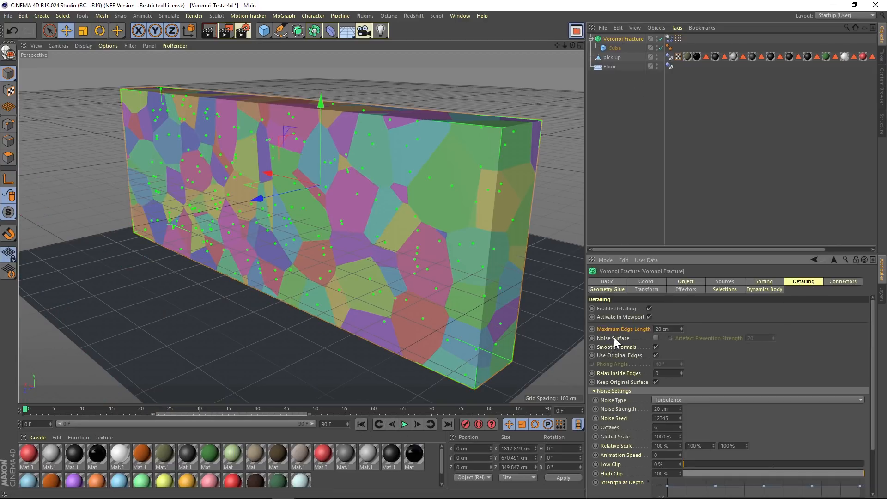
Enable Noise Surface, disable Keep Original Surface, and play the bumpy wall crash.
{"action": "left_click", "coordinate": [656, 338]}
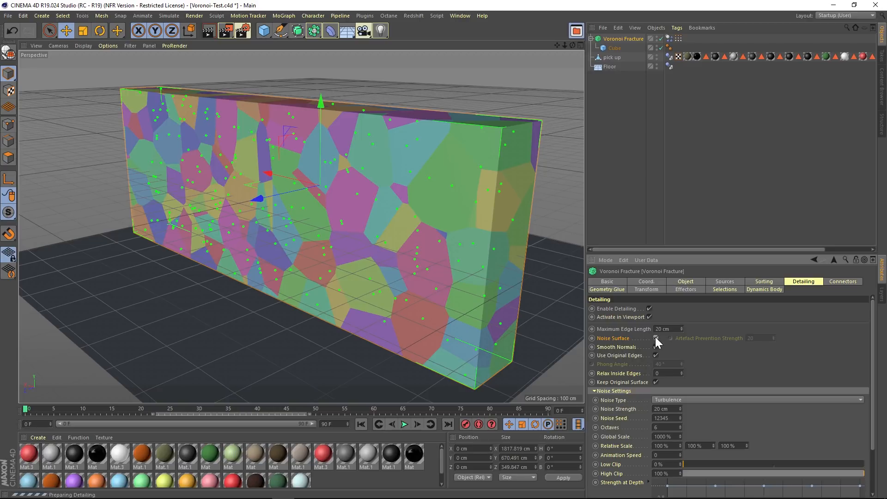
{"action": "left_click", "coordinate": [656, 338]}
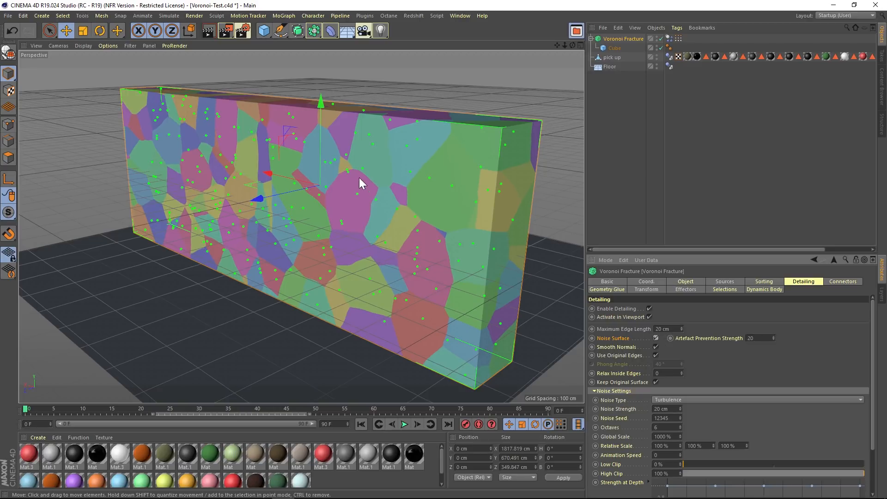
{"action": "mouse_move", "coordinate": [362, 212]}
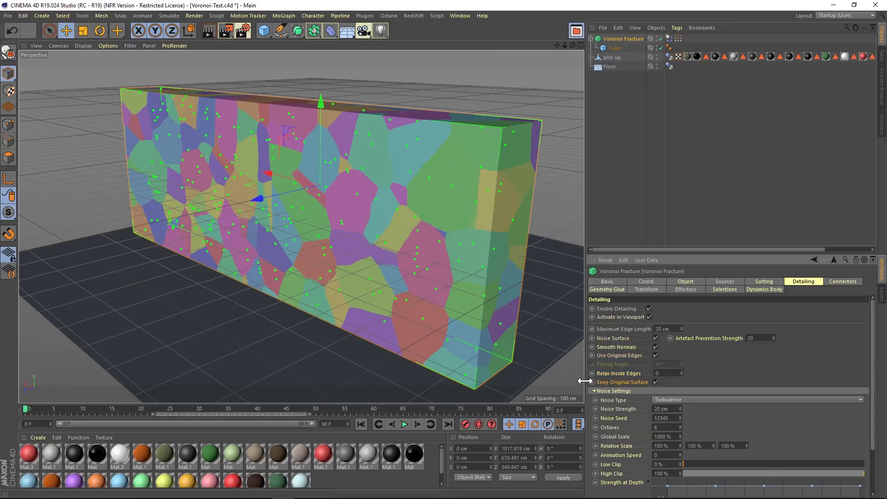
{"action": "left_click", "coordinate": [656, 338]}
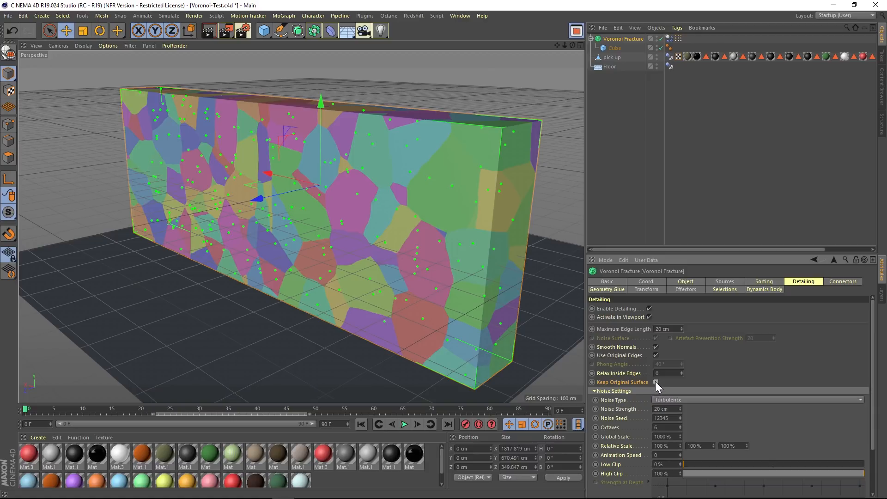
{"action": "left_click", "coordinate": [656, 383]}
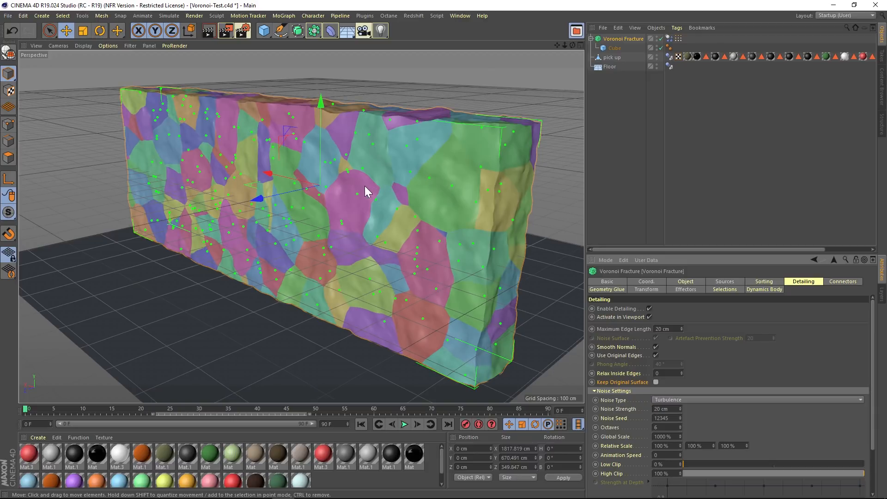
{"action": "left_click_drag", "start_coordinate": [365, 191], "coordinate": [294, 196]}
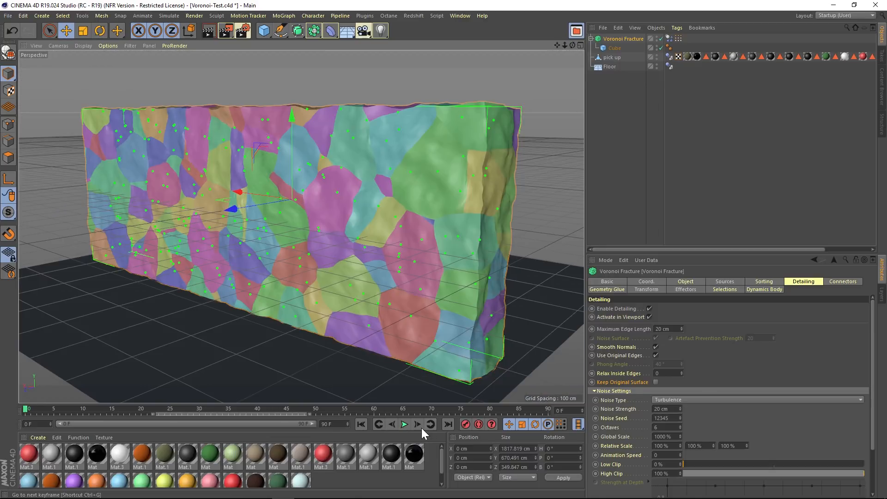
{"action": "left_click", "coordinate": [404, 424]}
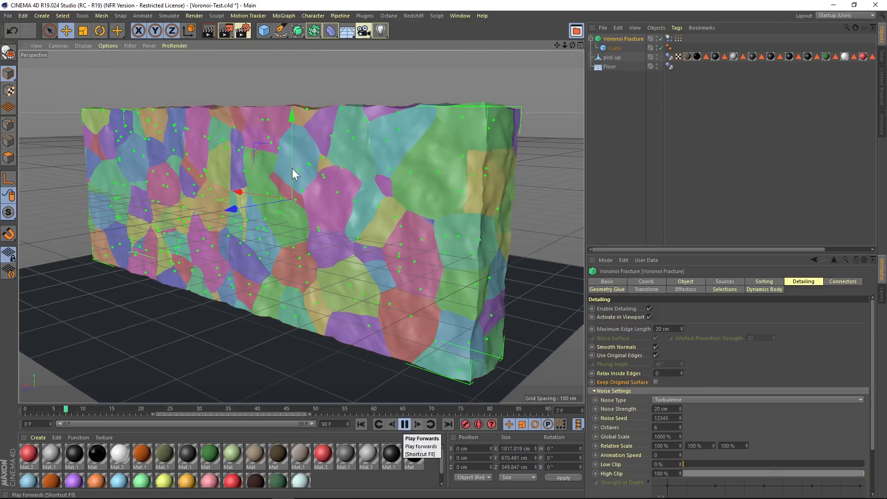
{"action": "left_click", "coordinate": [417, 424]}
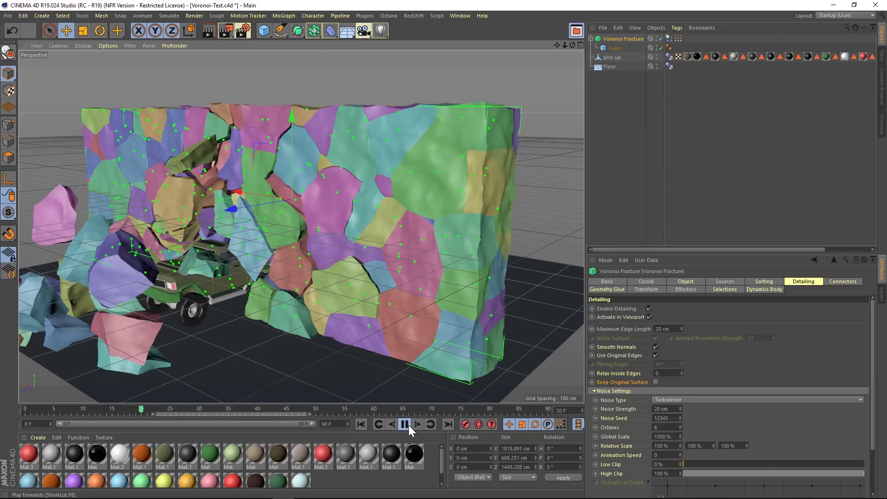
{"action": "left_click", "coordinate": [404, 423]}
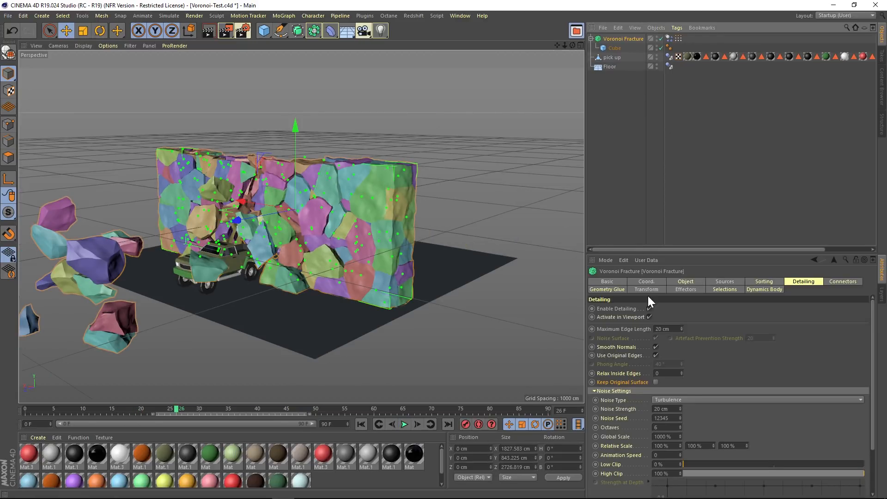
Enable Inside/Outside Faces selections and create a green material.
{"action": "left_click", "coordinate": [725, 290]}
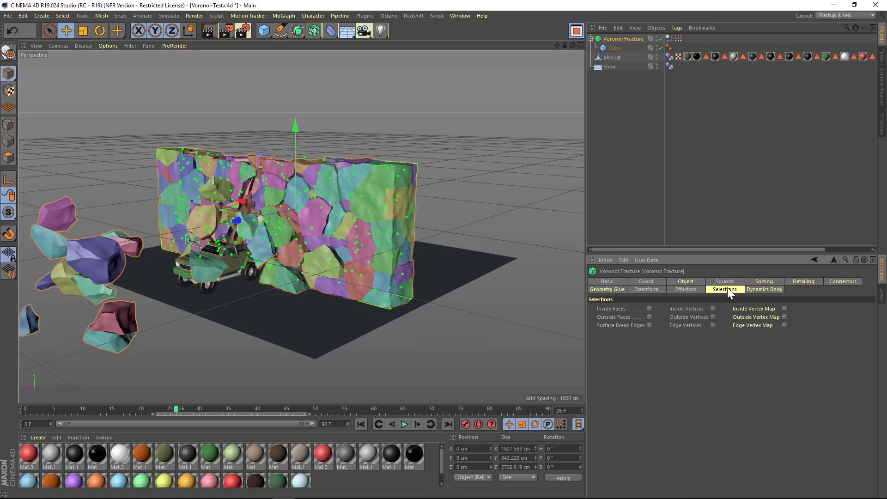
{"action": "mouse_move", "coordinate": [594, 304]}
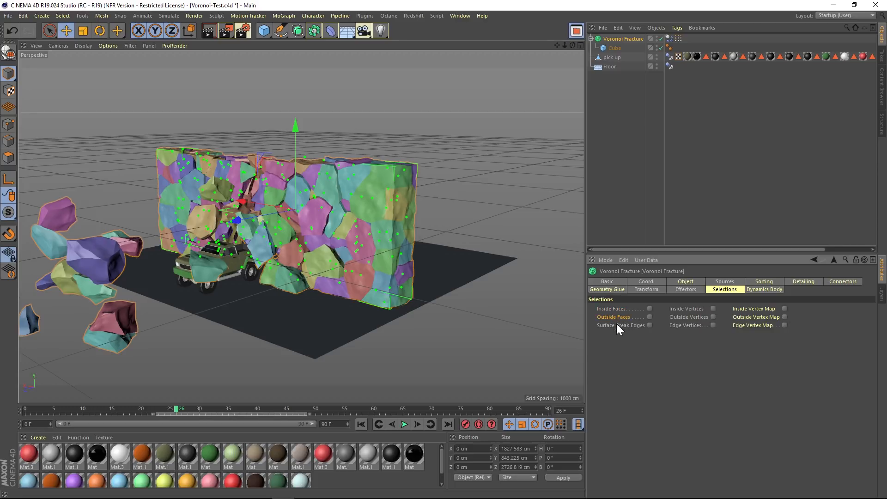
{"action": "mouse_move", "coordinate": [754, 310]}
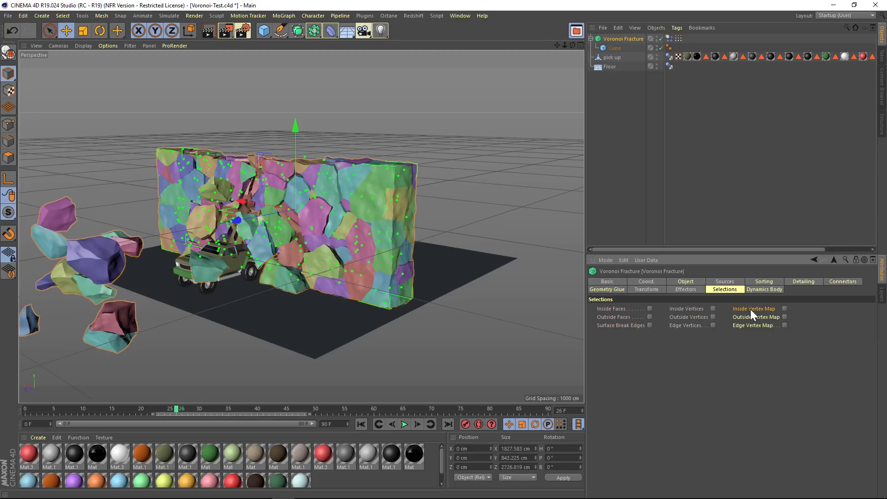
{"action": "mouse_move", "coordinate": [613, 315]}
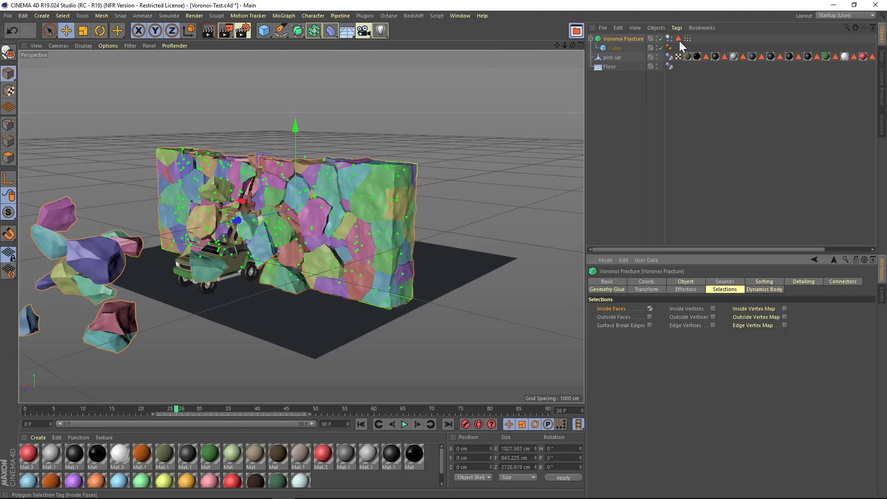
{"action": "left_click", "coordinate": [677, 38]}
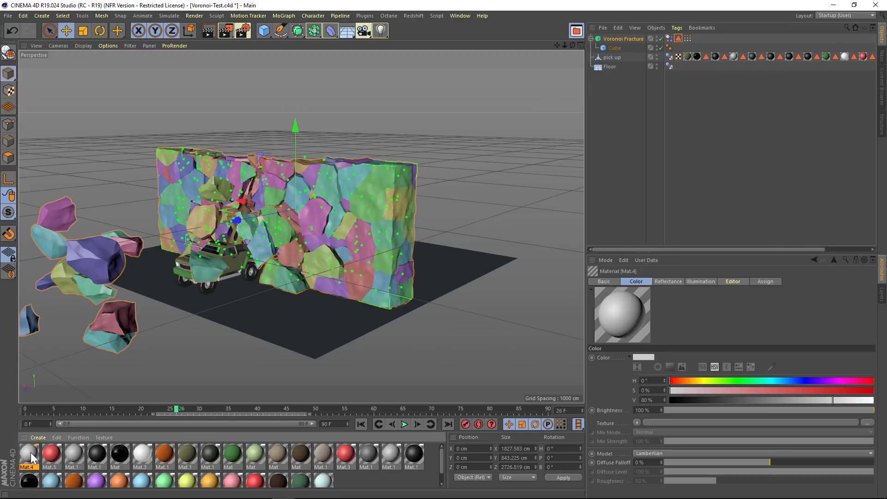
{"action": "double_click", "coordinate": [27, 455]}
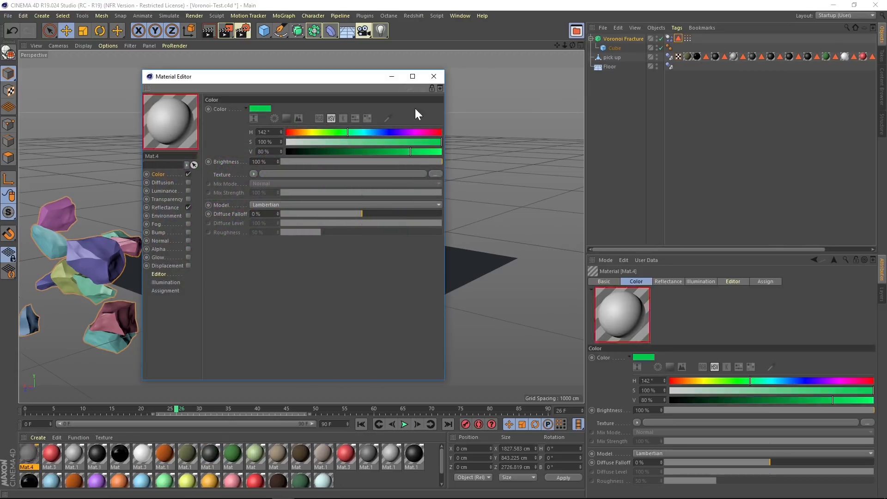
{"action": "left_click", "coordinate": [433, 76]}
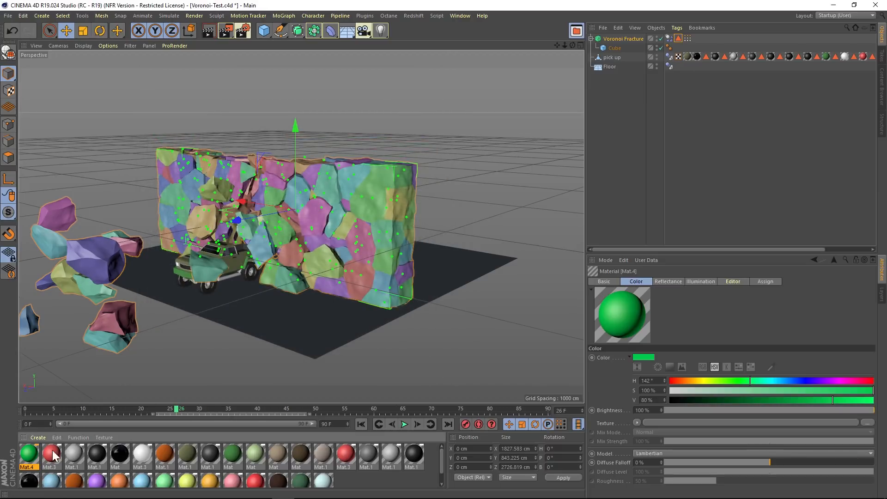
Copy it into a red material and apply both to the fracture, green restricted to Outside Faces.
{"action": "left_click", "coordinate": [678, 38]}
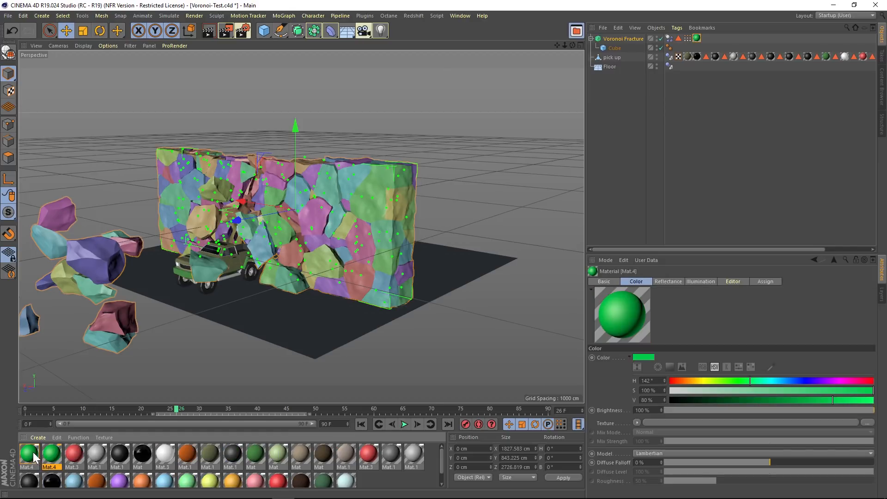
{"action": "double_click", "coordinate": [50, 456]}
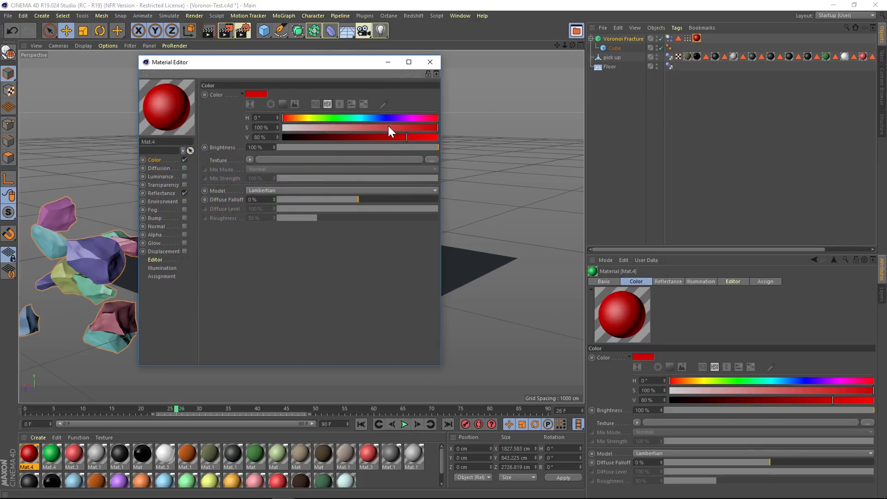
{"action": "left_click", "coordinate": [430, 62]}
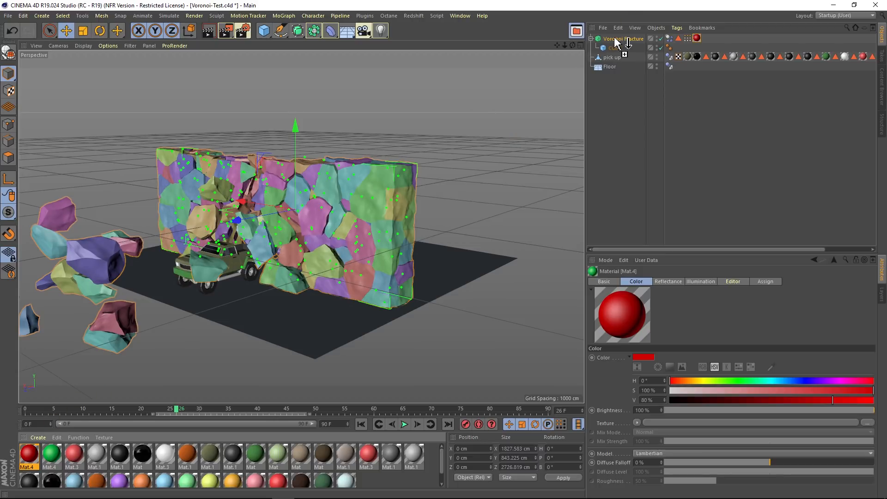
{"action": "left_click", "coordinate": [624, 39]}
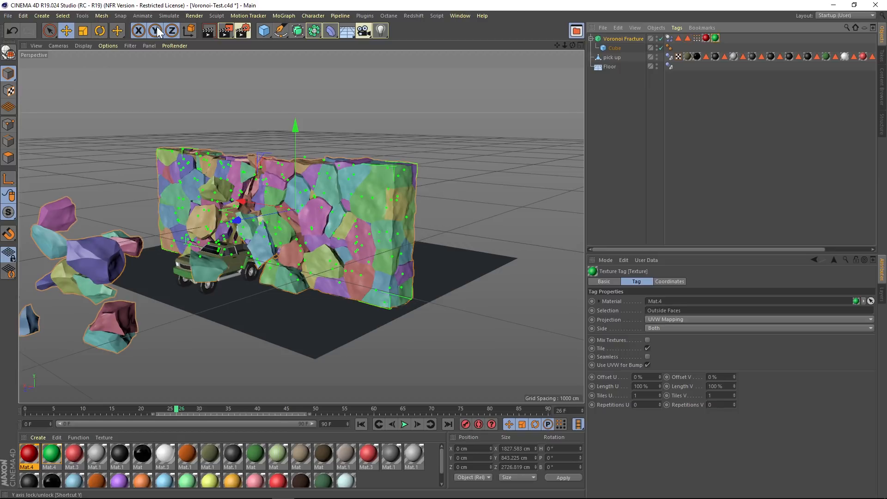
Uncheck Colorize Fragments so the green outer and red inner faces show.
{"action": "left_click", "coordinate": [624, 38]}
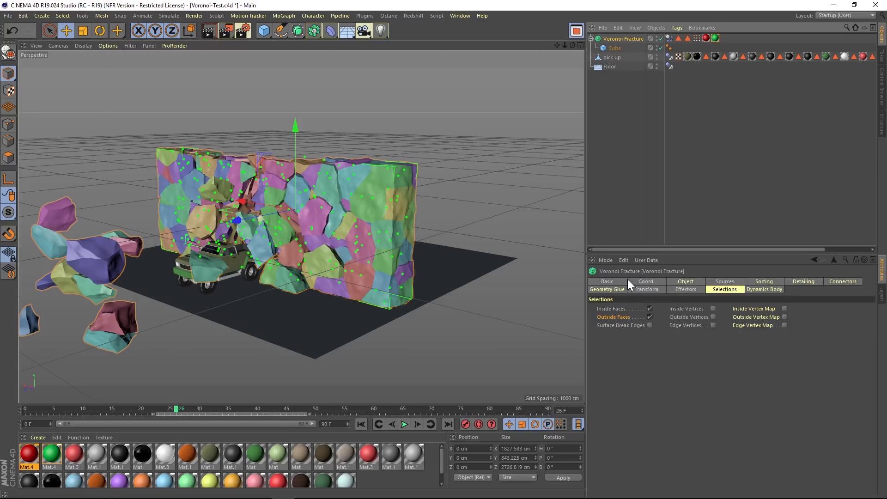
{"action": "left_click", "coordinate": [685, 281]}
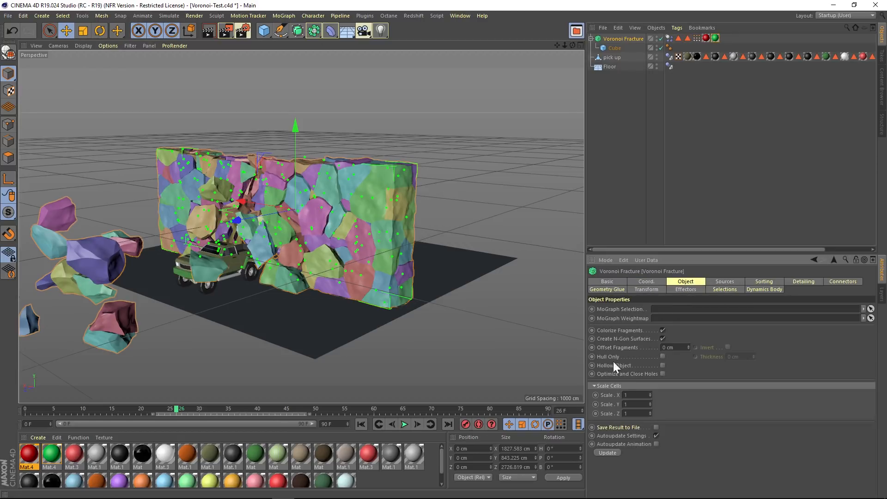
{"action": "left_click", "coordinate": [662, 331]}
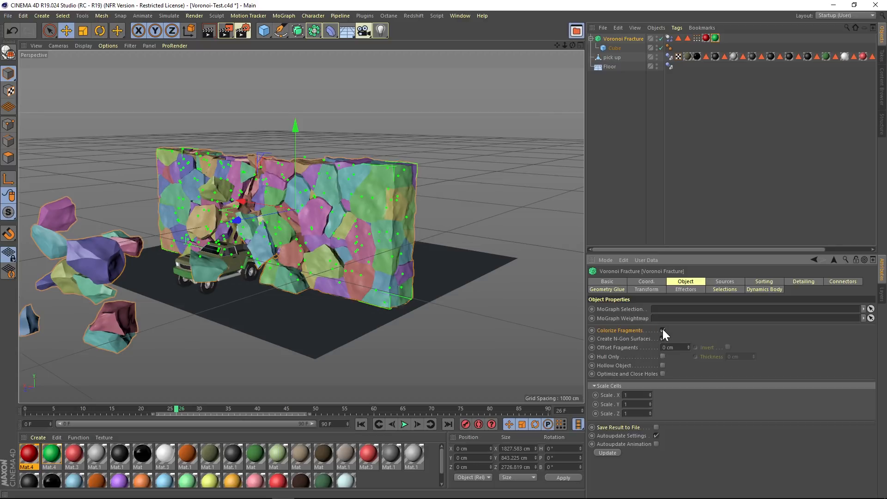
{"action": "left_click", "coordinate": [664, 330]}
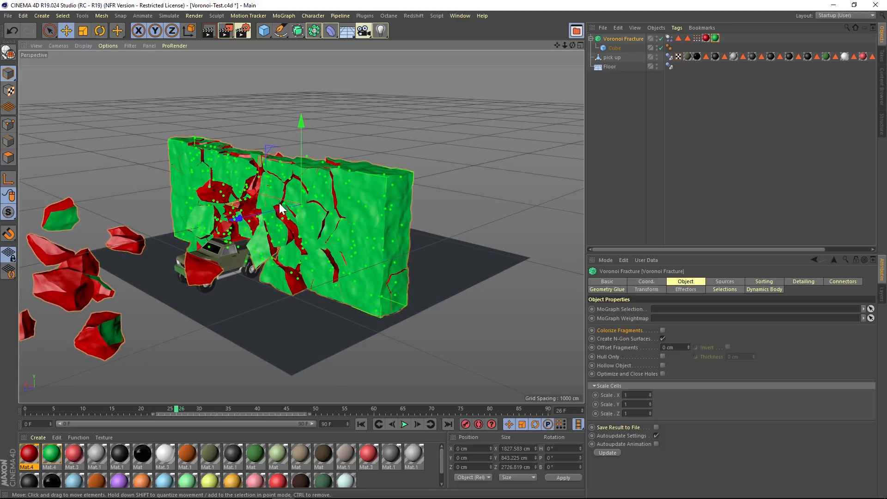
{"action": "mouse_move", "coordinate": [195, 187]}
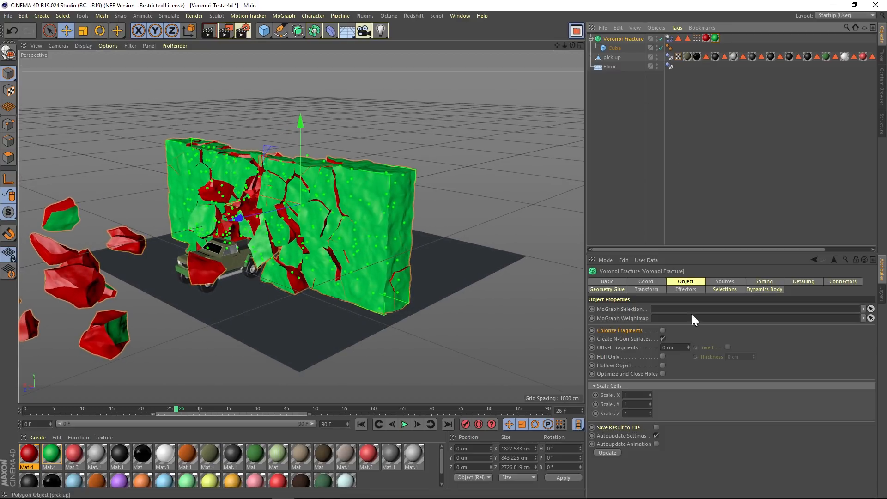
Change an option in the fracture's Selections tab and return to Detailing.
{"action": "left_click", "coordinate": [724, 289]}
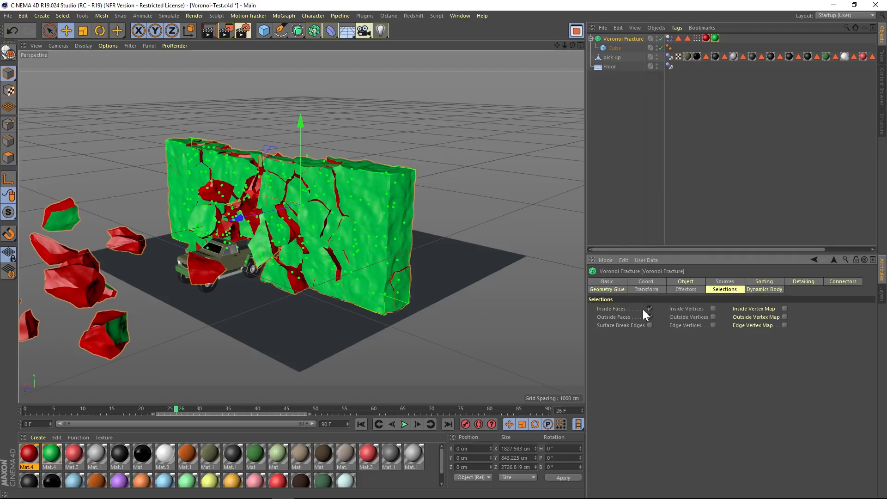
{"action": "left_click", "coordinate": [649, 317]}
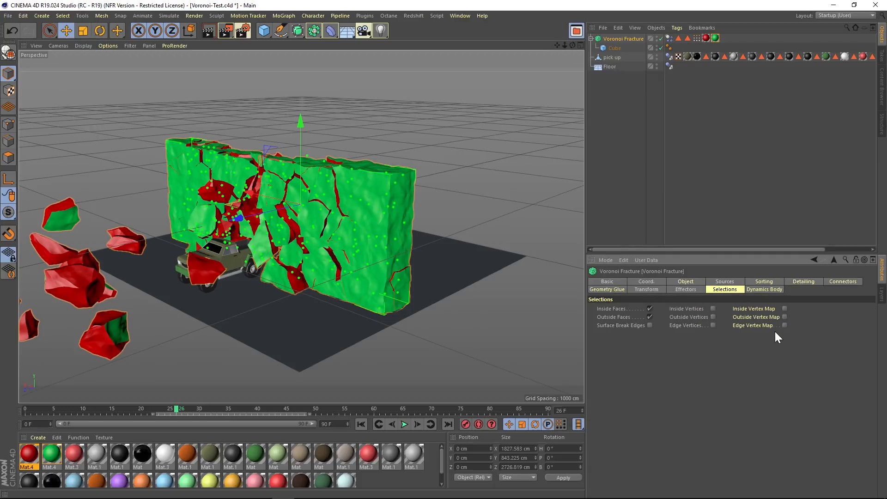
{"action": "left_click", "coordinate": [802, 281]}
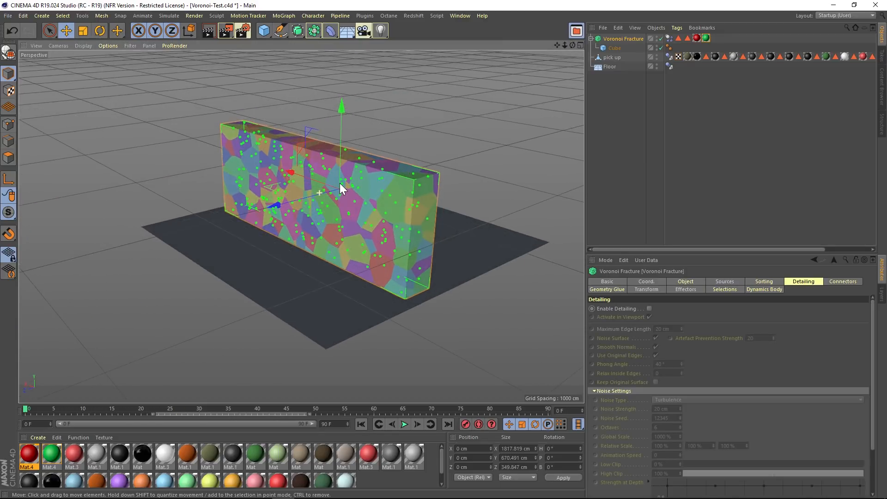
Set Scale Cells X to 20 and play the crash with horizontally stretched shards.
{"action": "left_click", "coordinate": [685, 281]}
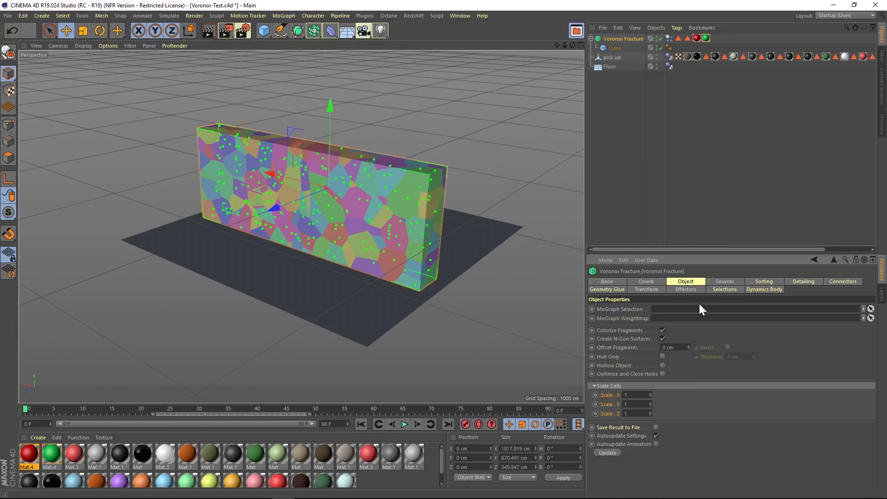
{"action": "left_click", "coordinate": [593, 385]}
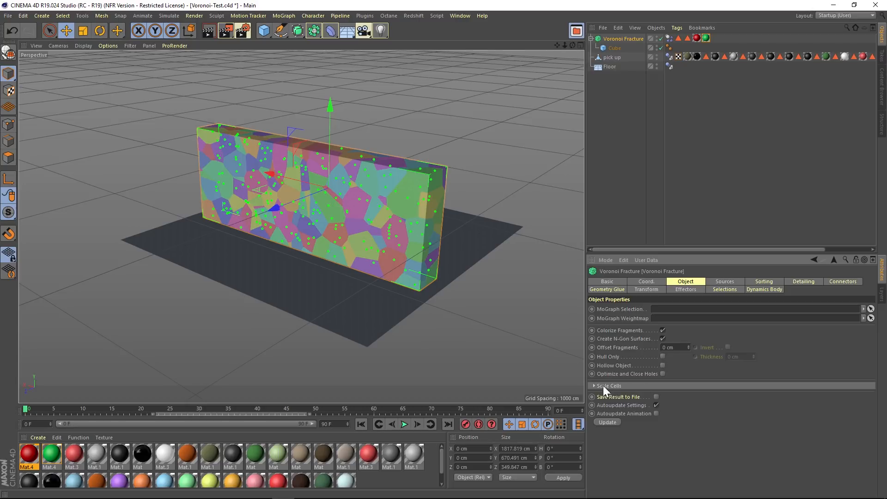
{"action": "mouse_move", "coordinate": [619, 387]}
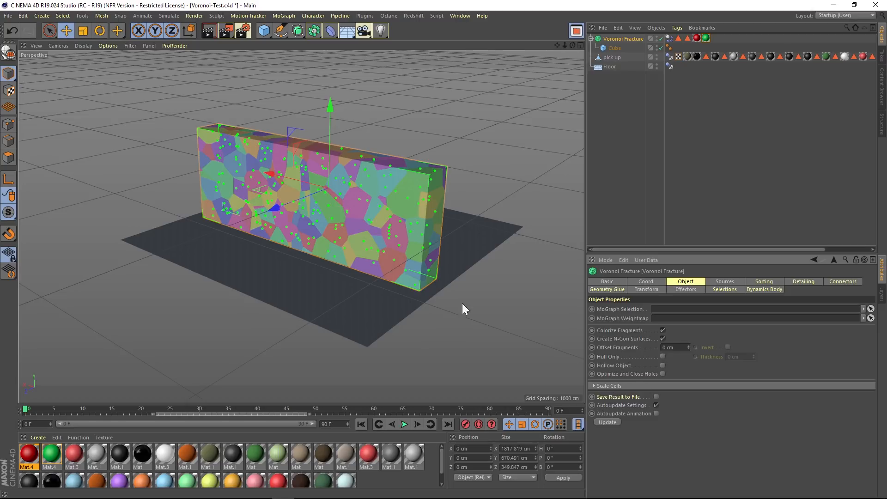
{"action": "left_click", "coordinate": [594, 385]}
{"action": "type", "text": "20"}
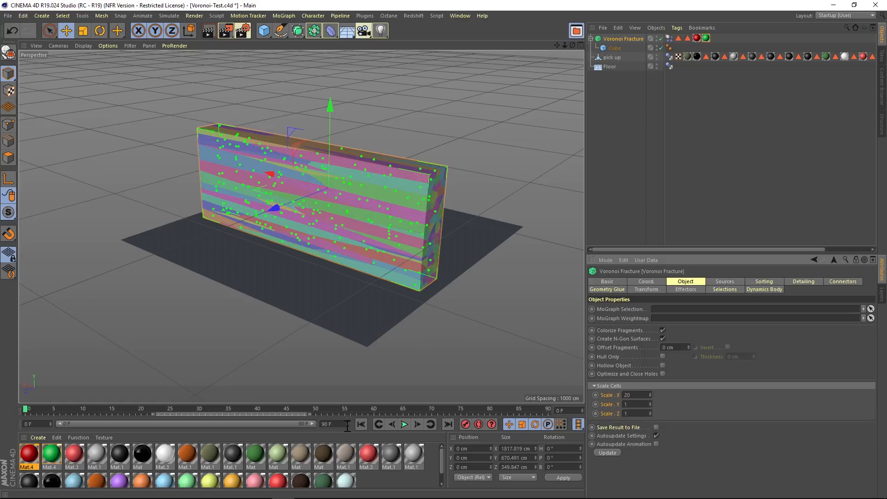
{"action": "left_click", "coordinate": [404, 424]}
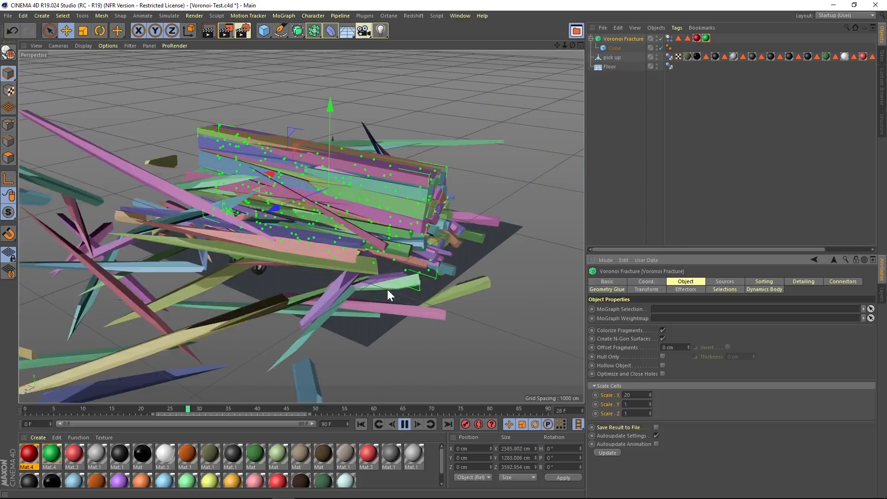
{"action": "left_click", "coordinate": [404, 423]}
{"action": "type", "text": "1"}
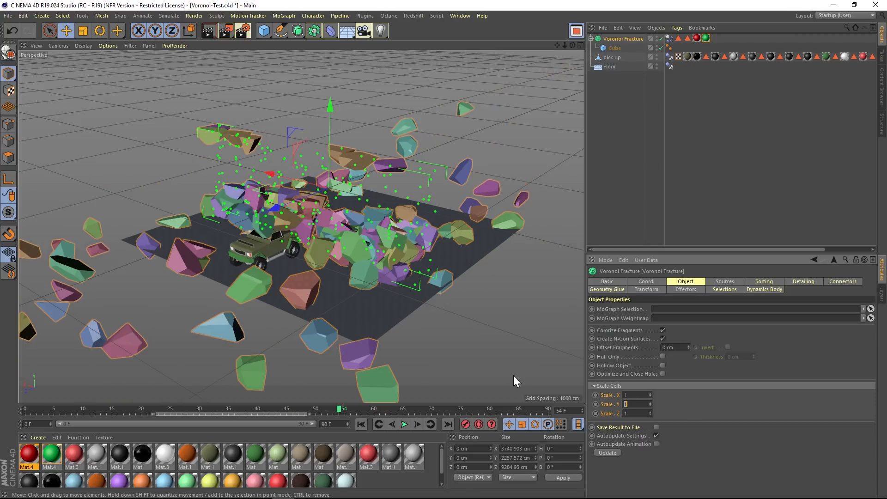
Reset Scale X to 1, set Scale Y to 50 and play the tall-shard crash.
{"action": "left_click", "coordinate": [404, 425]}
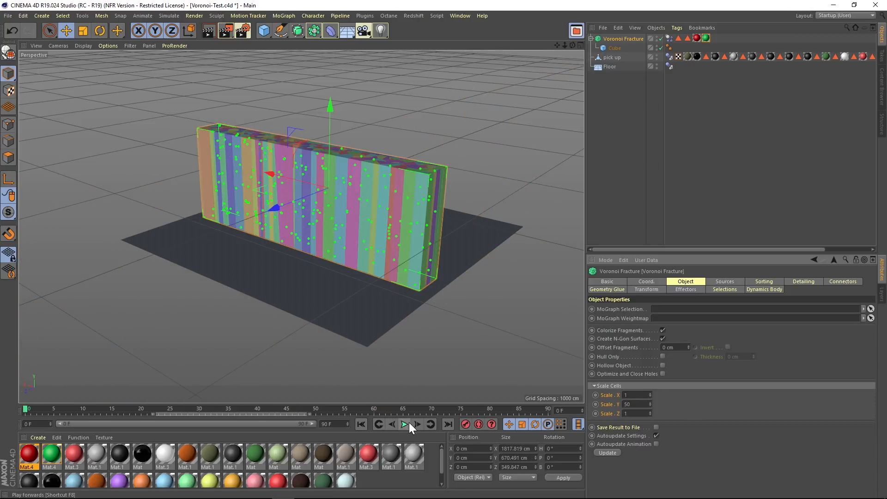
{"action": "left_click", "coordinate": [404, 424]}
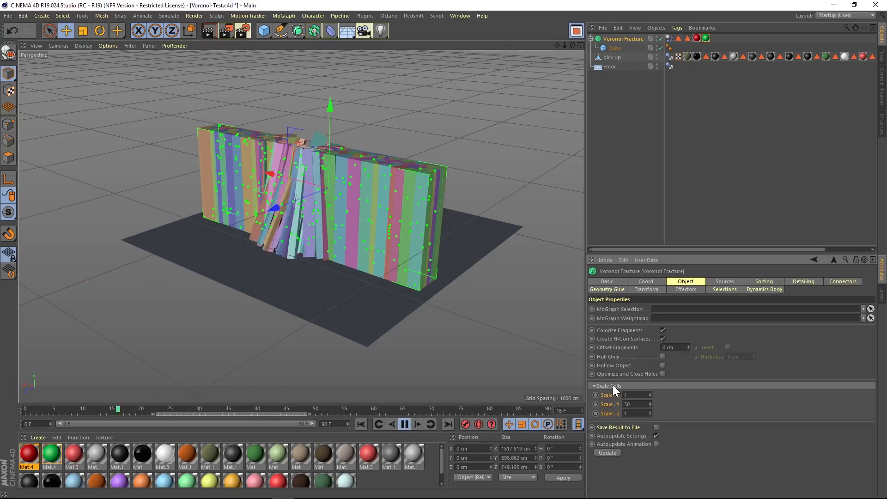
{"action": "left_click", "coordinate": [403, 424]}
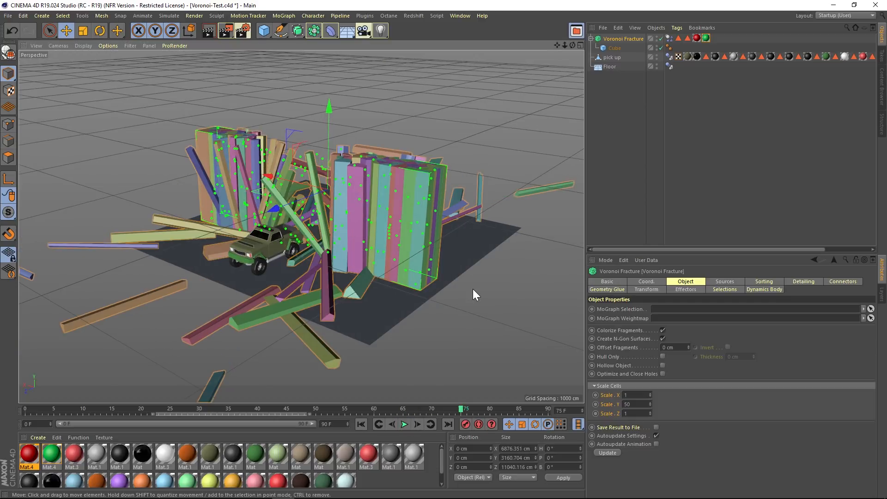